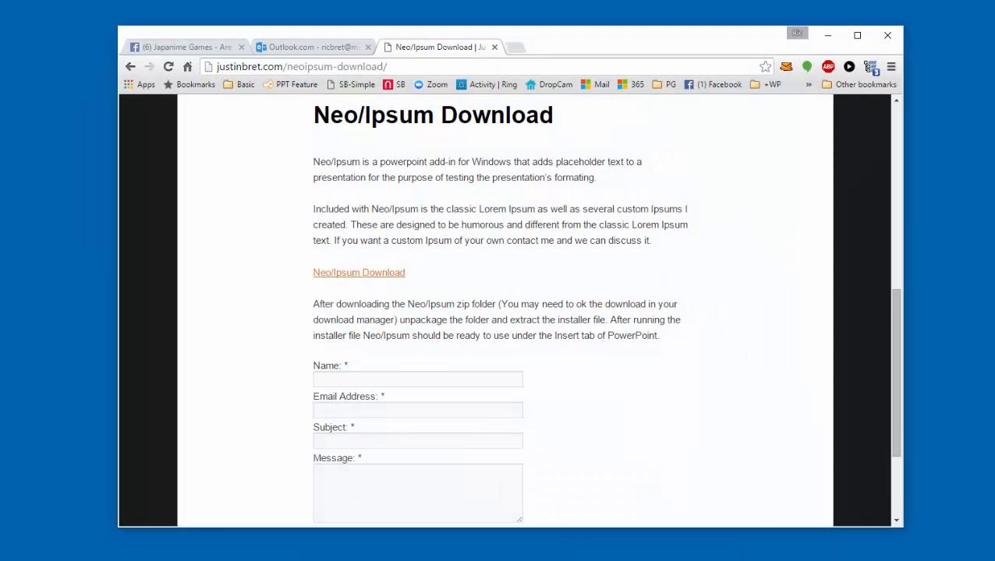
{"action": "mouse_move", "coordinate": [677, 283]}
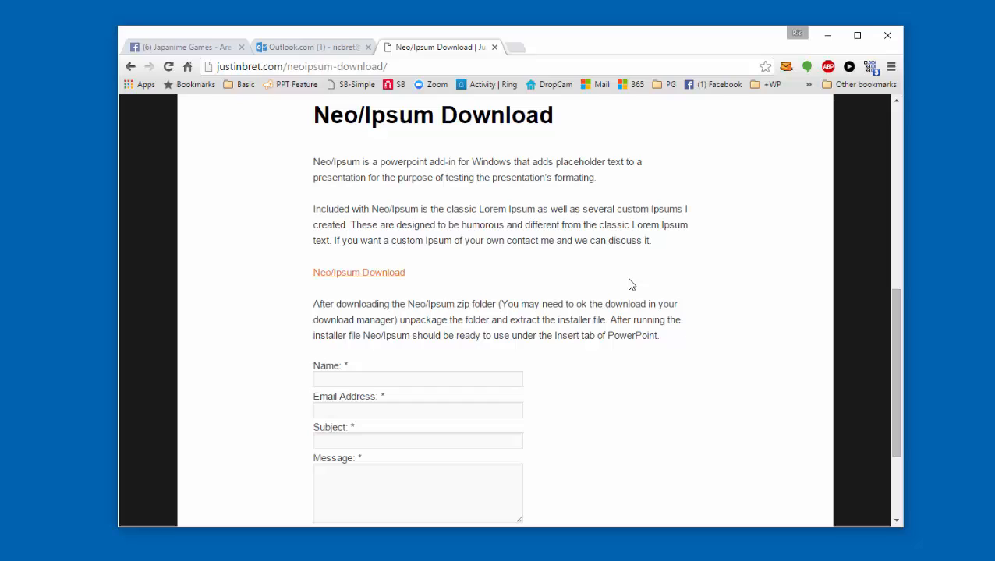
{"action": "mouse_move", "coordinate": [560, 297]}
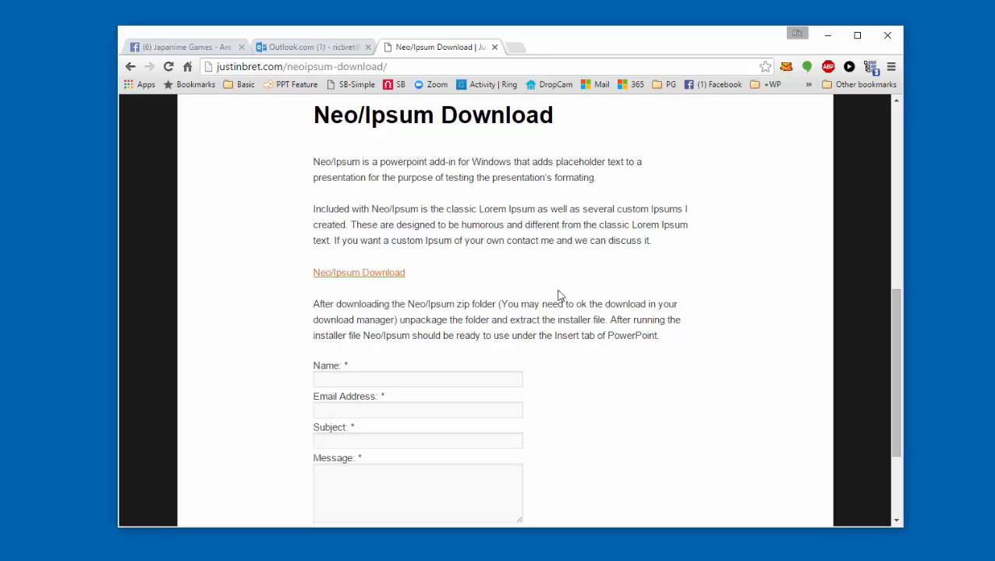
{"action": "mouse_move", "coordinate": [375, 274]}
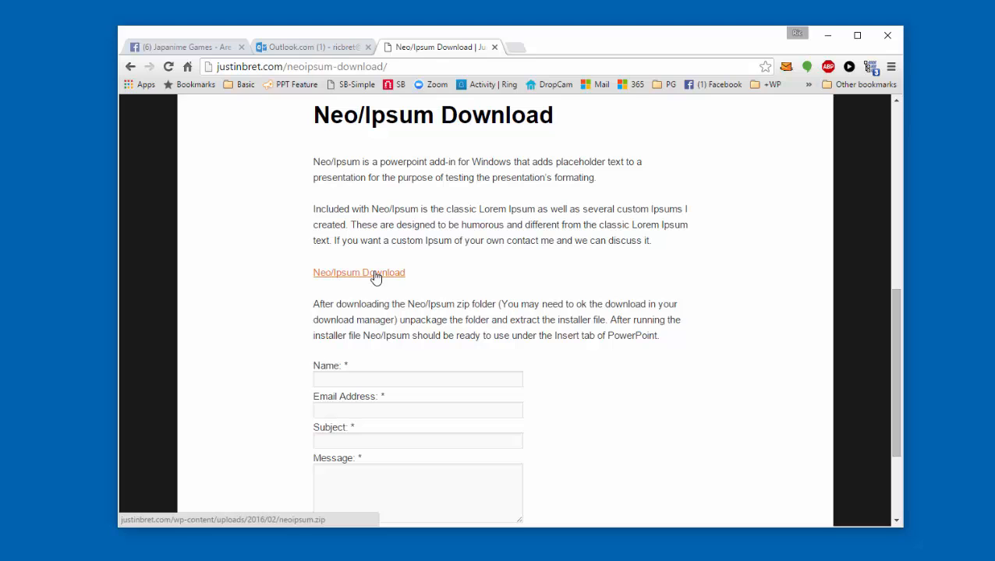
Download neoipsum.zip from the NeoIpsum link and save it to the Desktop.
{"action": "left_click", "coordinate": [359, 272]}
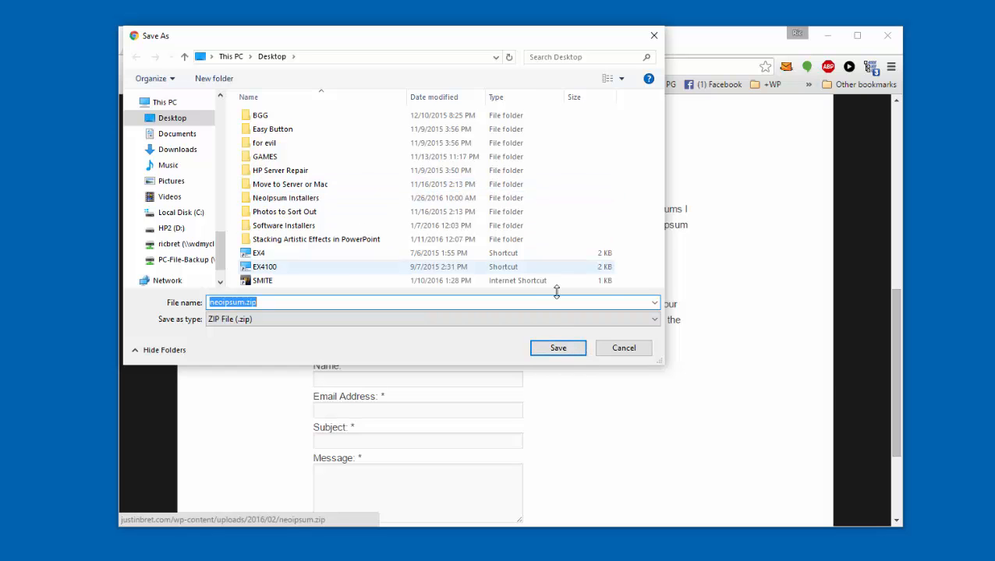
{"action": "left_click", "coordinate": [557, 348]}
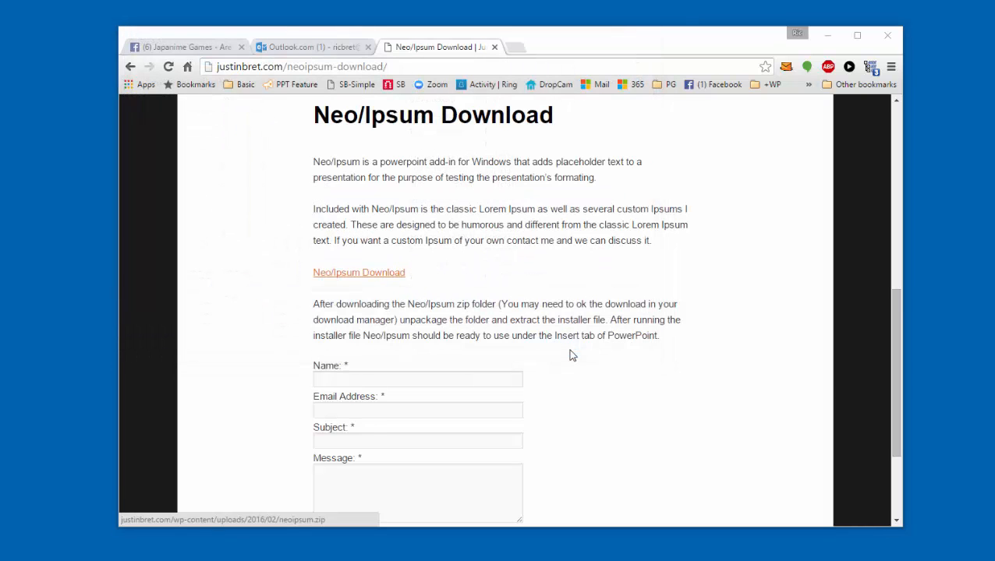
{"action": "left_click", "coordinate": [358, 272]}
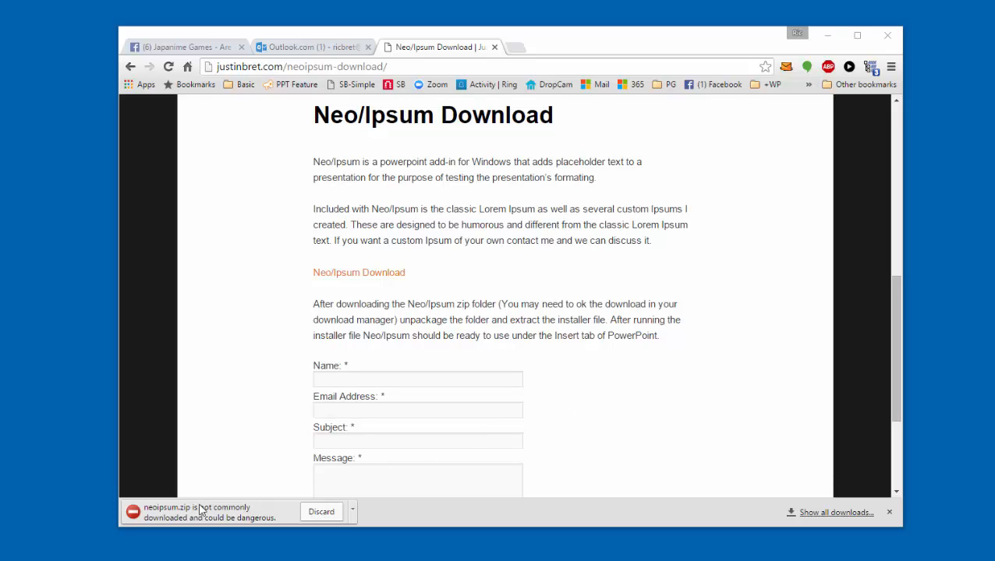
{"action": "mouse_move", "coordinate": [304, 496]}
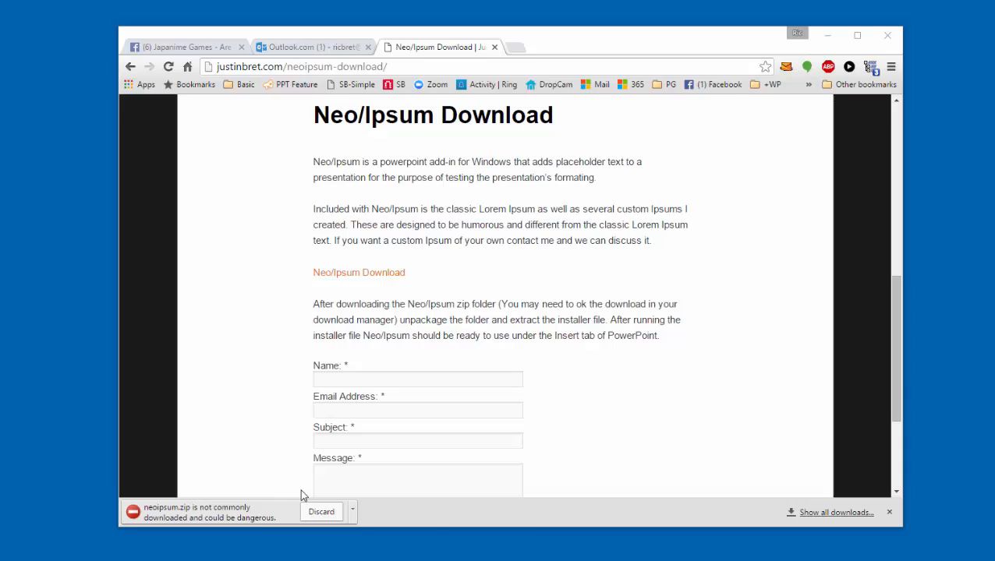
{"action": "mouse_move", "coordinate": [281, 523]}
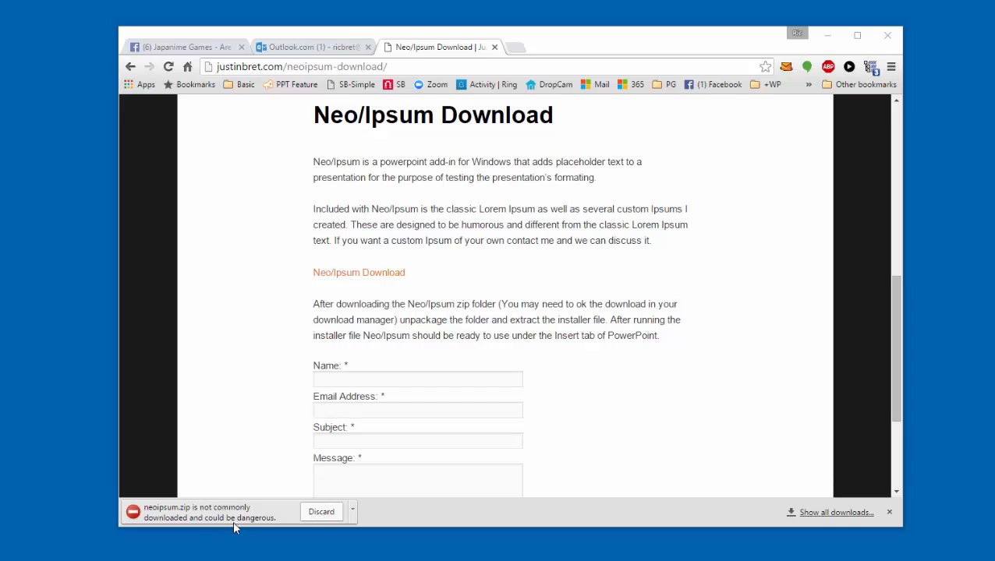
{"action": "mouse_move", "coordinate": [385, 511]}
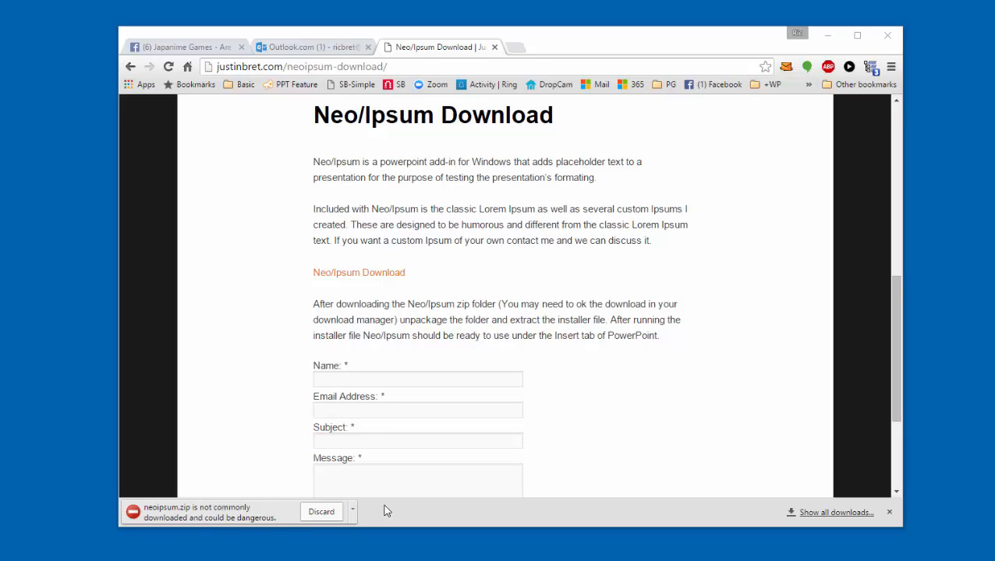
{"action": "mouse_move", "coordinate": [383, 530]}
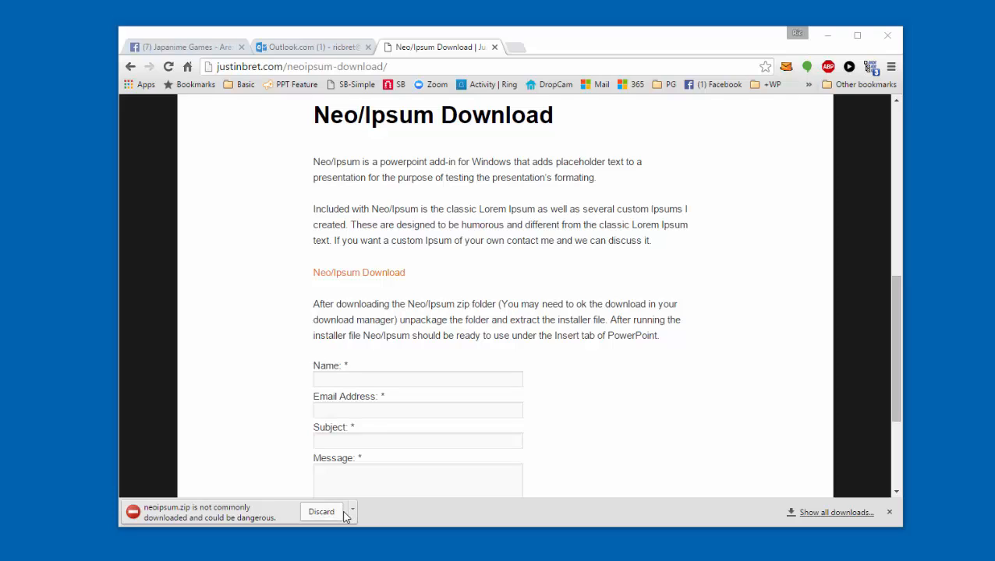
Keep the flagged neoipsum.zip download and open it in 7-Zip.
{"action": "left_click", "coordinate": [353, 512]}
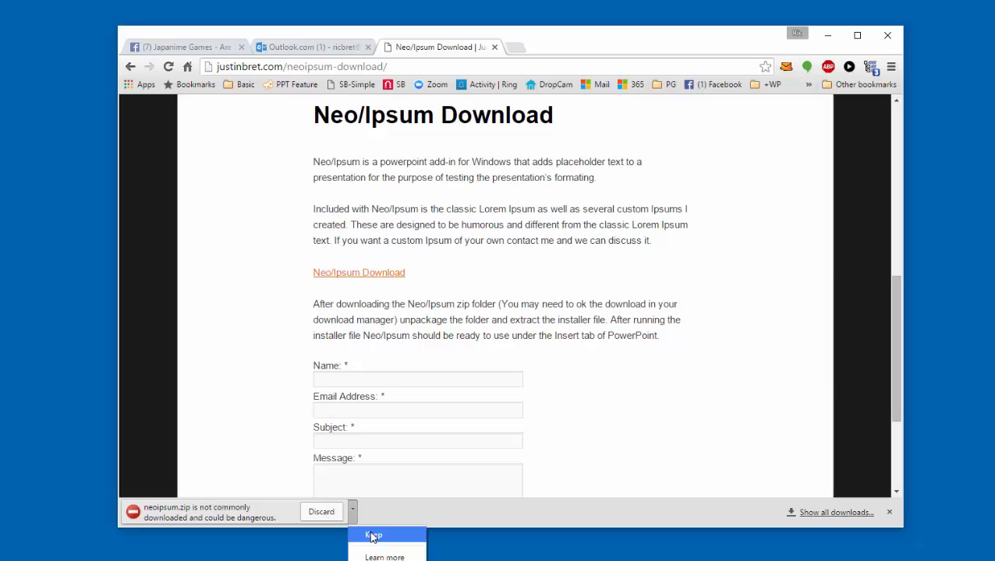
{"action": "left_click", "coordinate": [375, 536]}
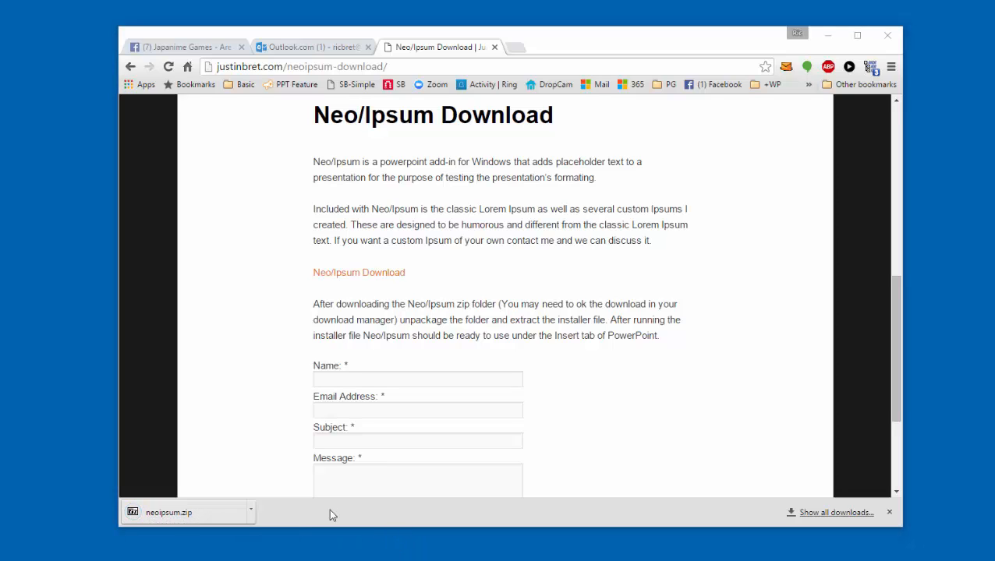
{"action": "mouse_move", "coordinate": [246, 520]}
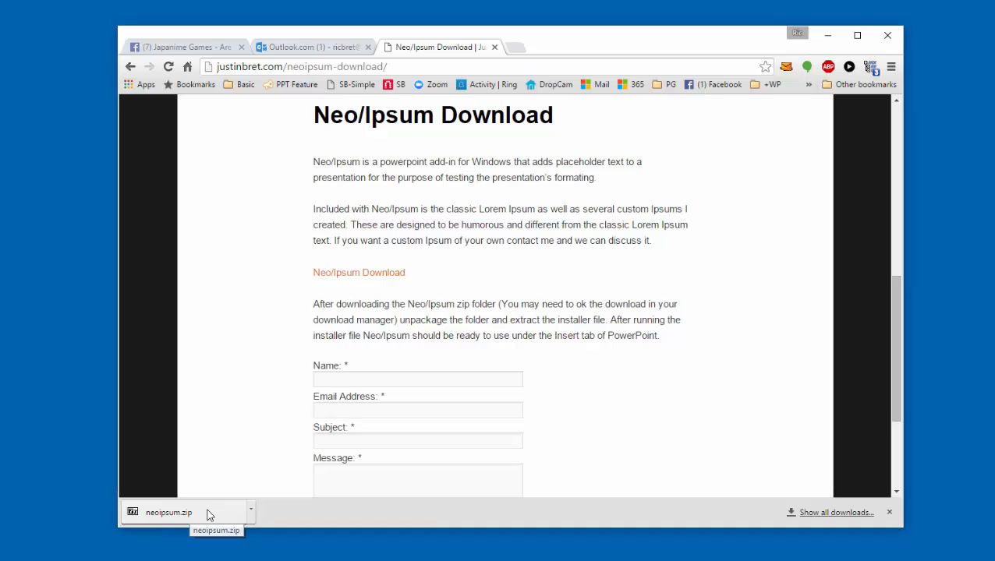
{"action": "left_click", "coordinate": [167, 512]}
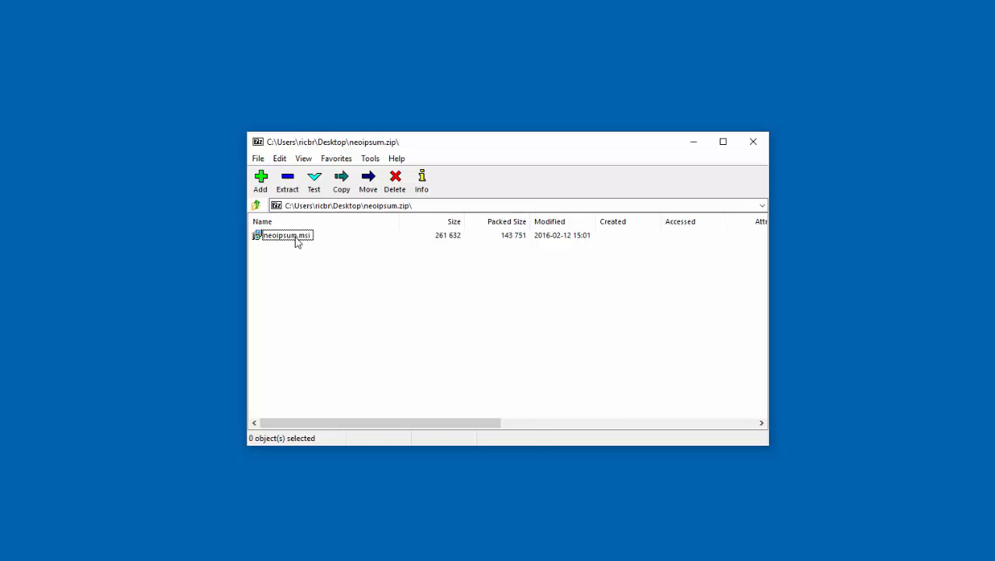
Extract neoipsum.msi to the Desktop with 7-Zip's Copy, then close 7-Zip.
{"action": "left_click", "coordinate": [287, 235]}
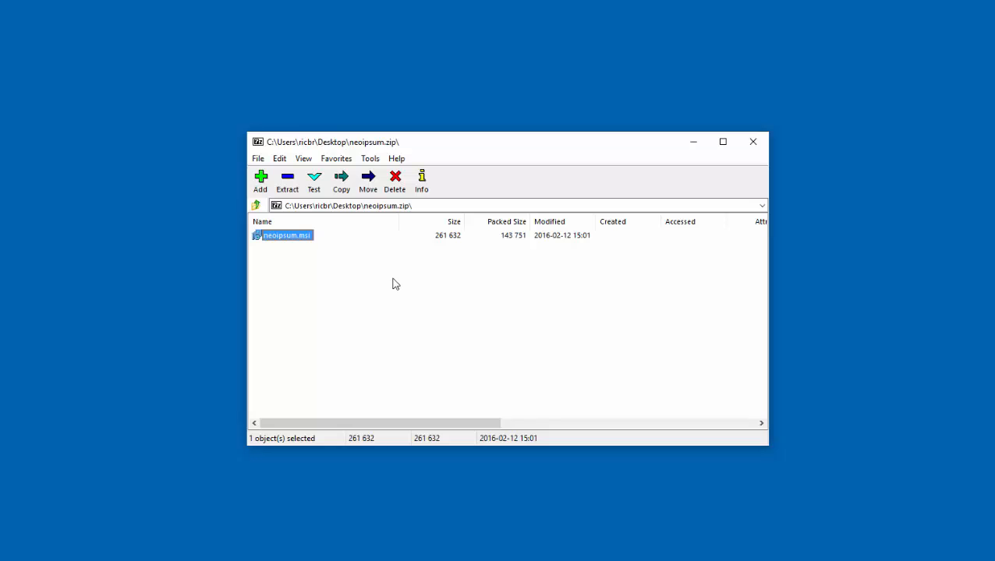
{"action": "mouse_move", "coordinate": [398, 291]}
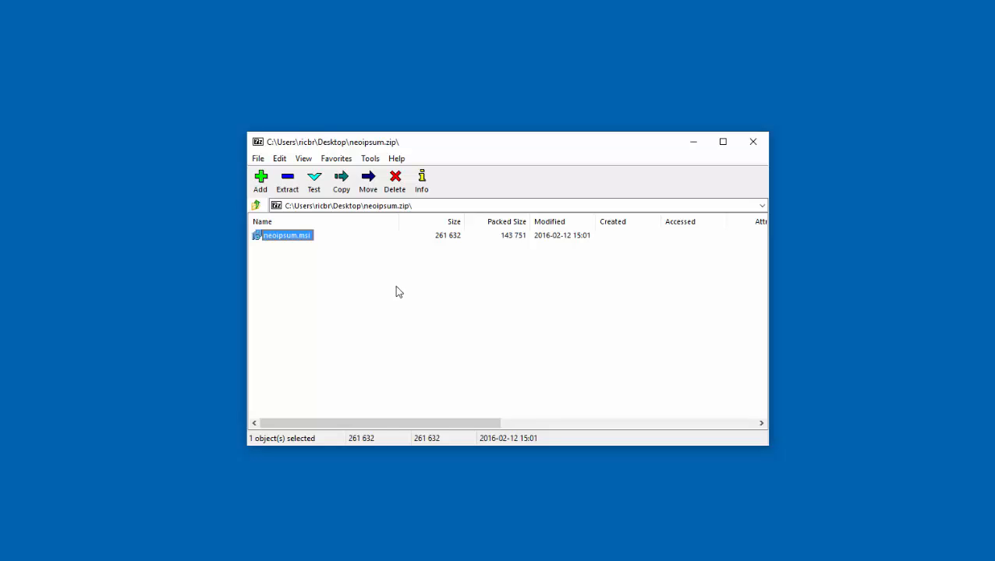
{"action": "mouse_move", "coordinate": [350, 248]}
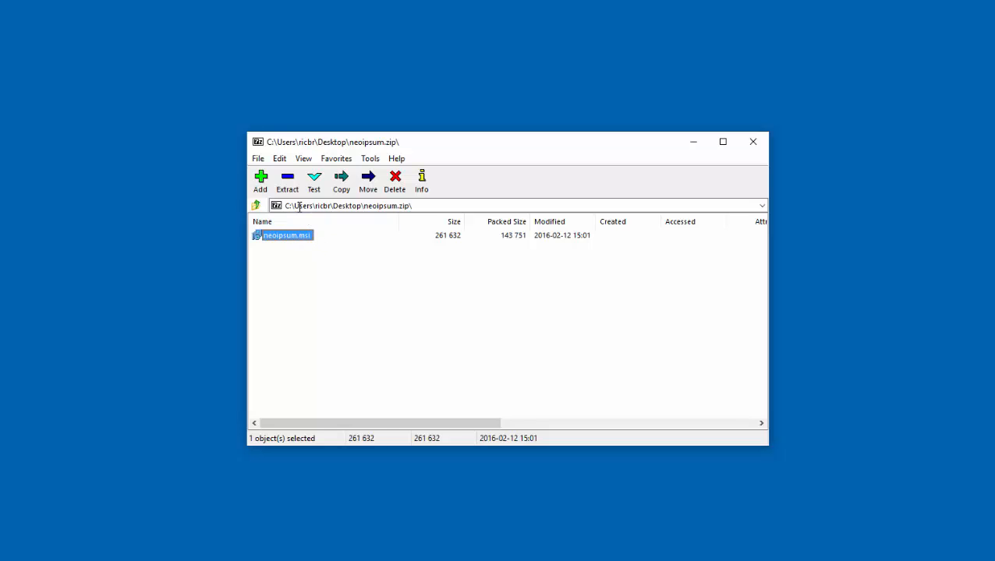
{"action": "left_click", "coordinate": [340, 182]}
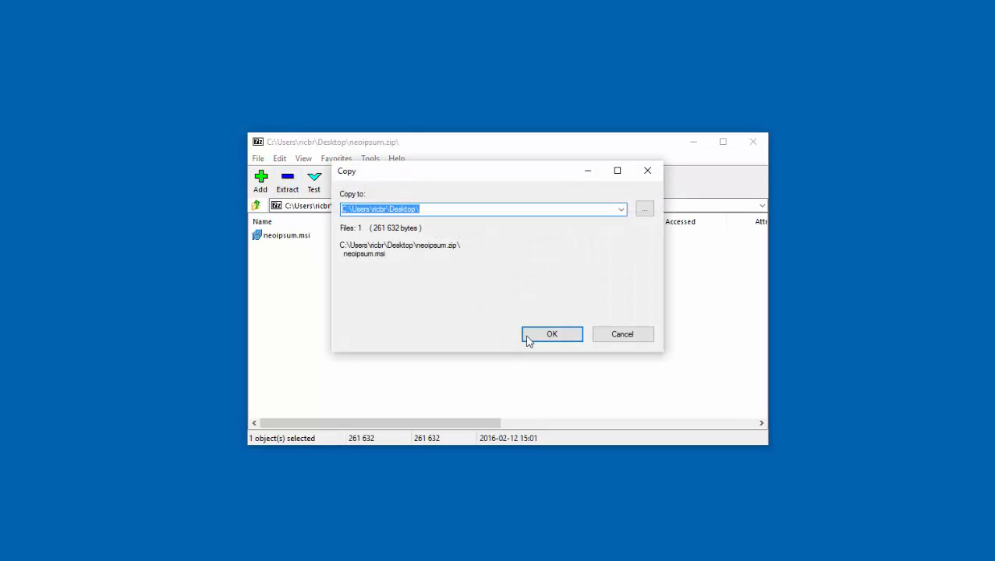
{"action": "left_click", "coordinate": [551, 334]}
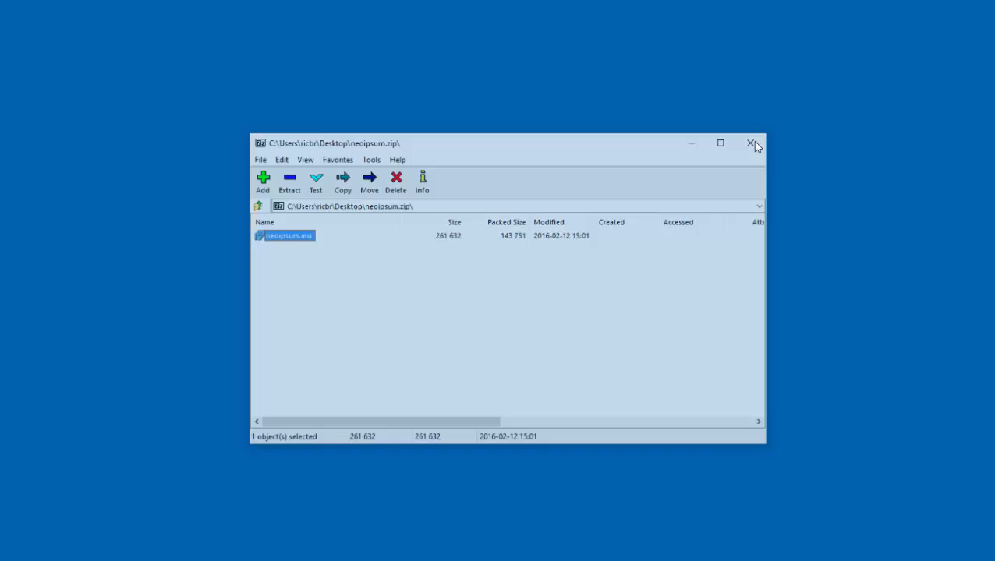
{"action": "left_click", "coordinate": [751, 144]}
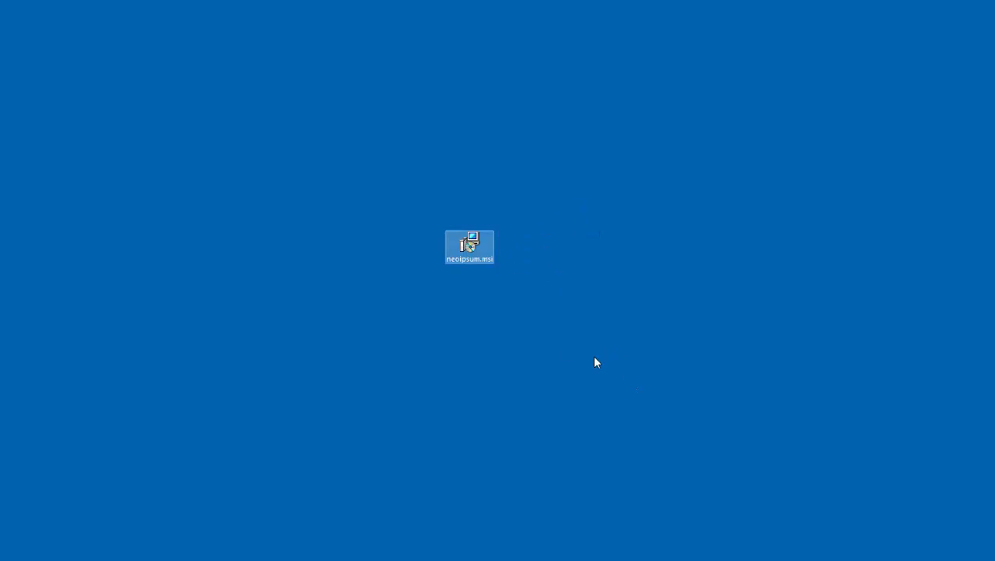
{"action": "mouse_move", "coordinate": [469, 245]}
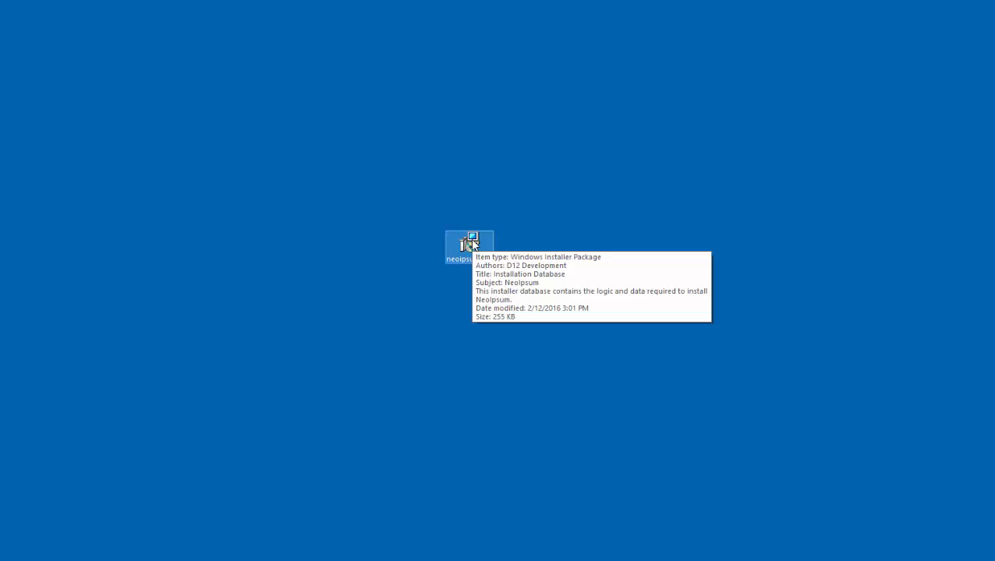
Run neoipsum.msi and install NeoIpsum in the default folder, then finish setup.
{"action": "double_click", "coordinate": [468, 242]}
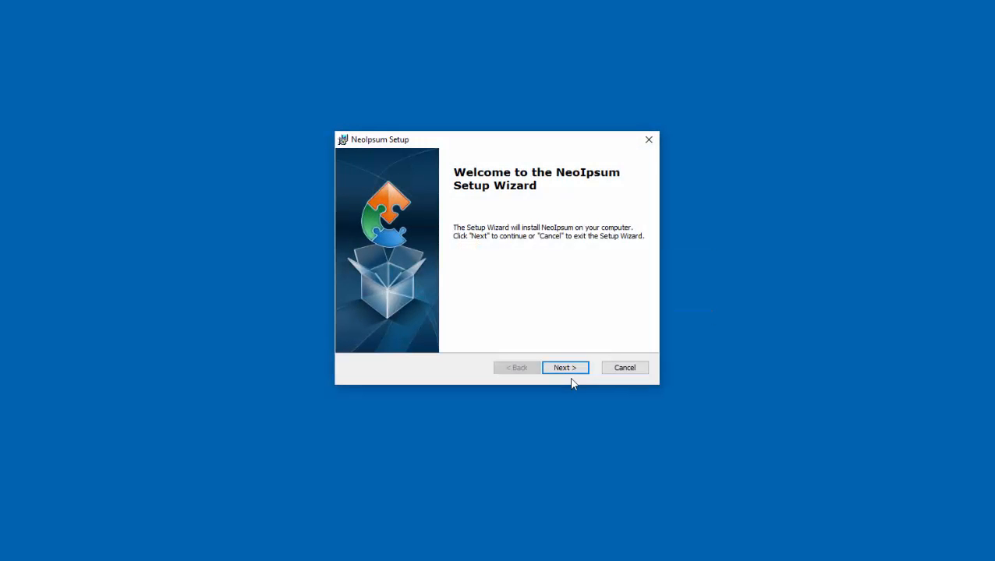
{"action": "mouse_move", "coordinate": [584, 381]}
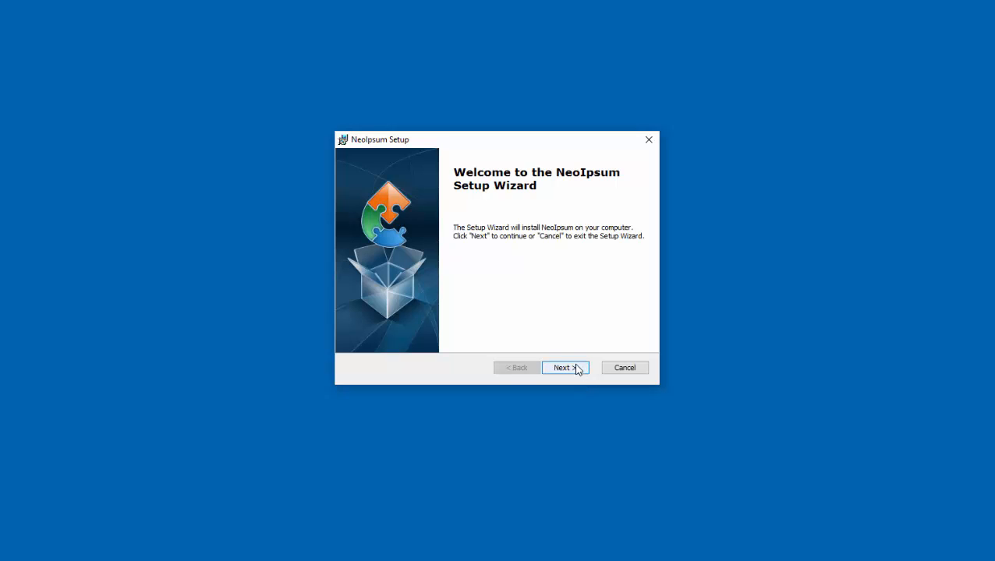
{"action": "left_click", "coordinate": [564, 367]}
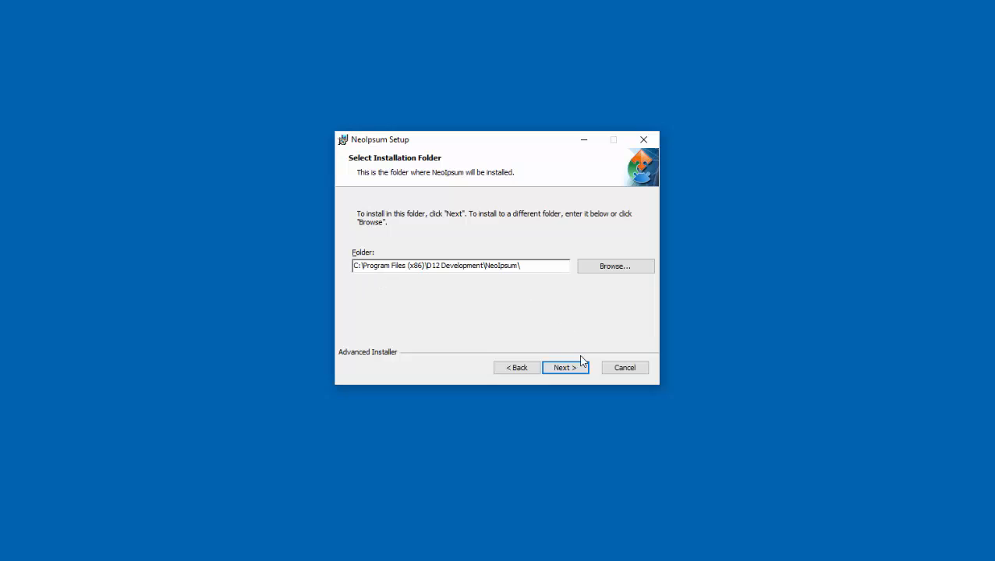
{"action": "left_click", "coordinate": [564, 367]}
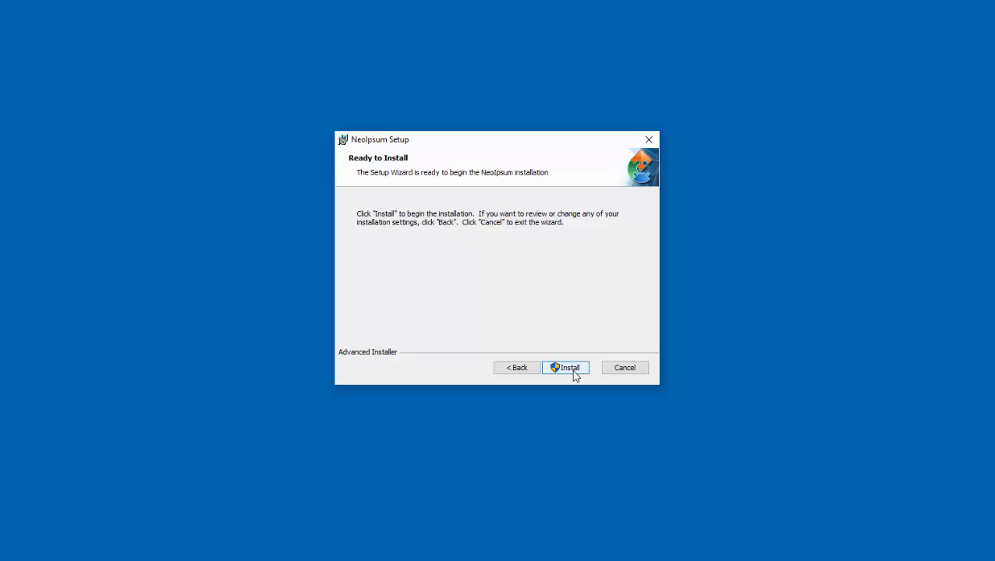
{"action": "left_click", "coordinate": [565, 367]}
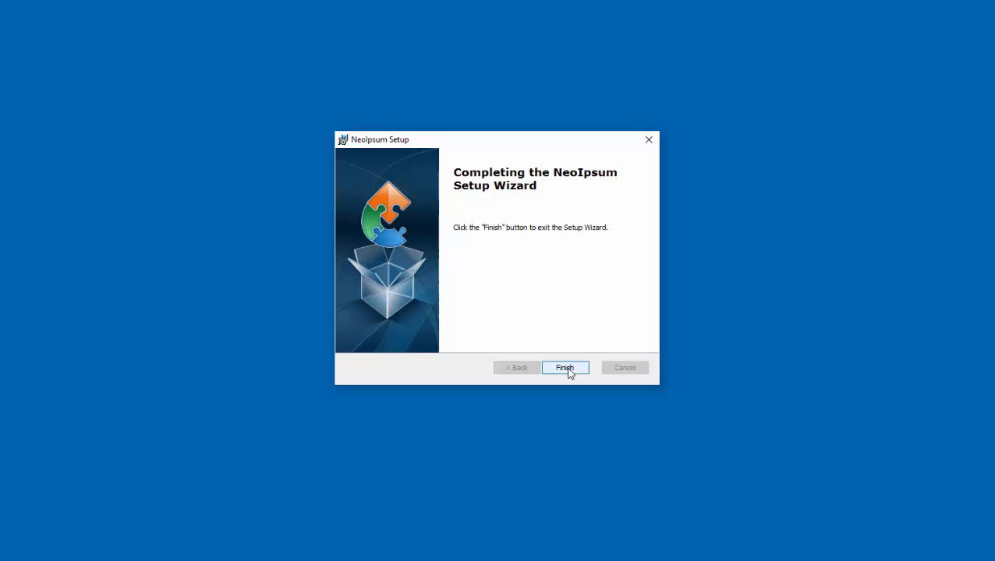
{"action": "left_click", "coordinate": [565, 368]}
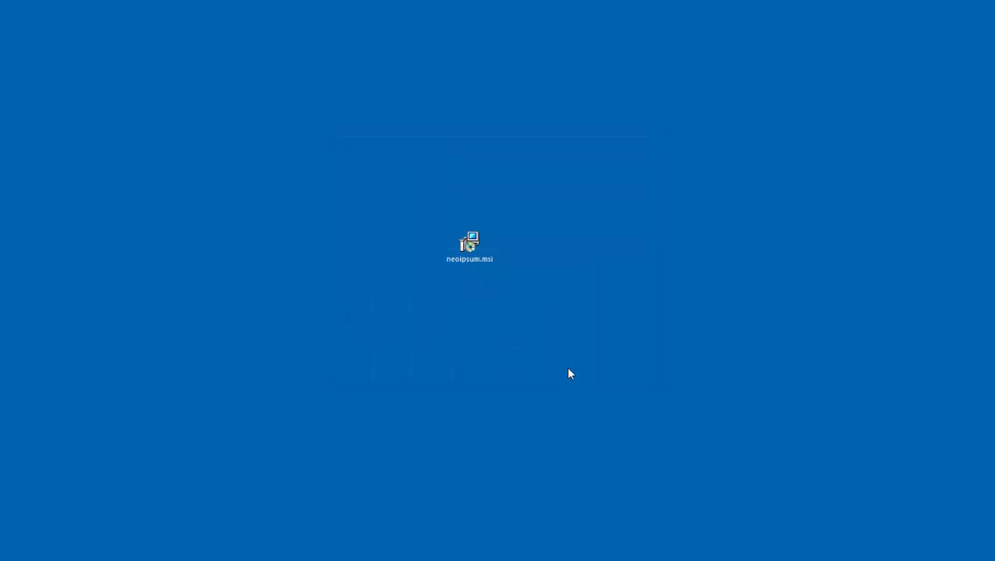
Launch PowerPoint from the desktop and create a blank presentation.
{"action": "left_click", "coordinate": [470, 245]}
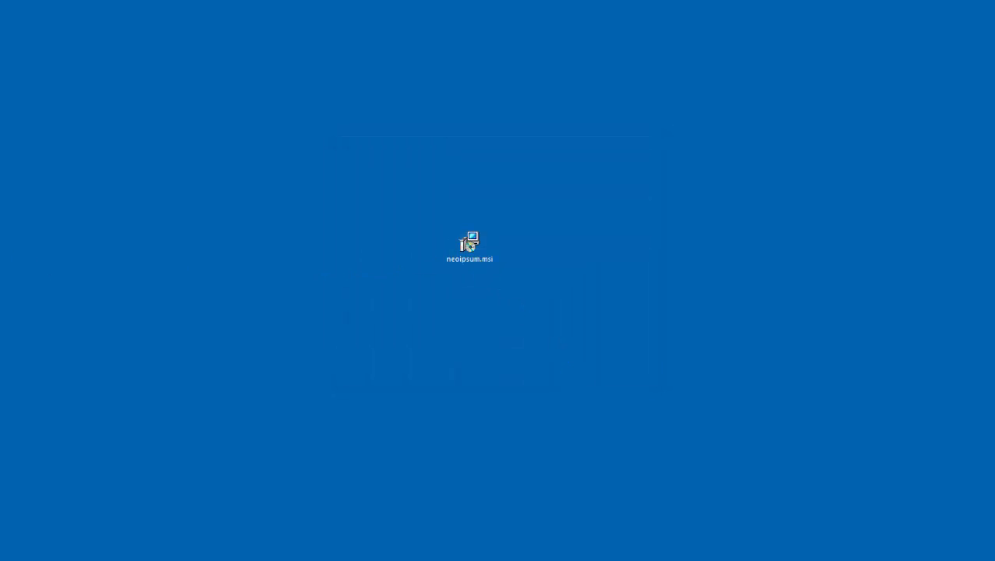
{"action": "double_click", "coordinate": [469, 241]}
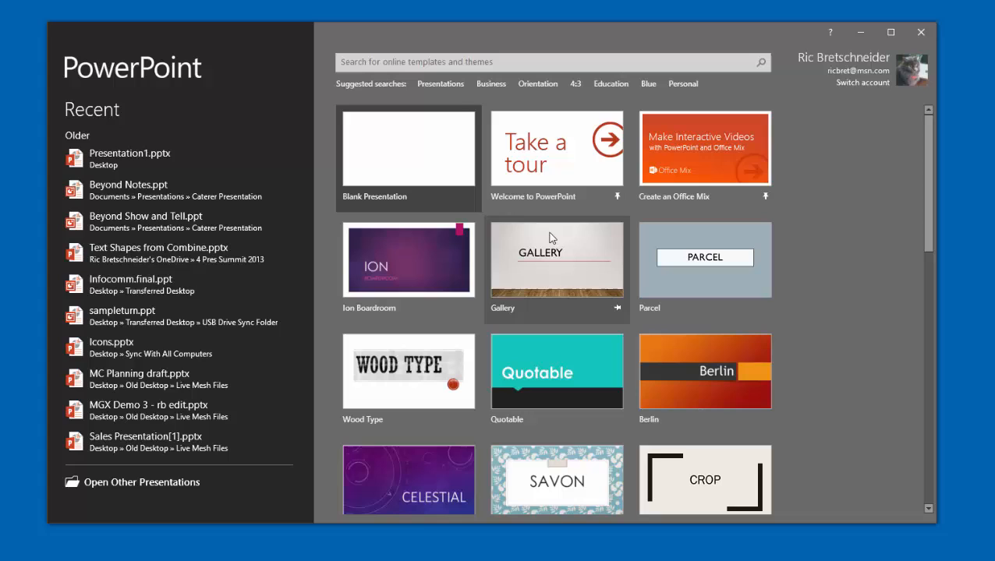
{"action": "mouse_move", "coordinate": [415, 174]}
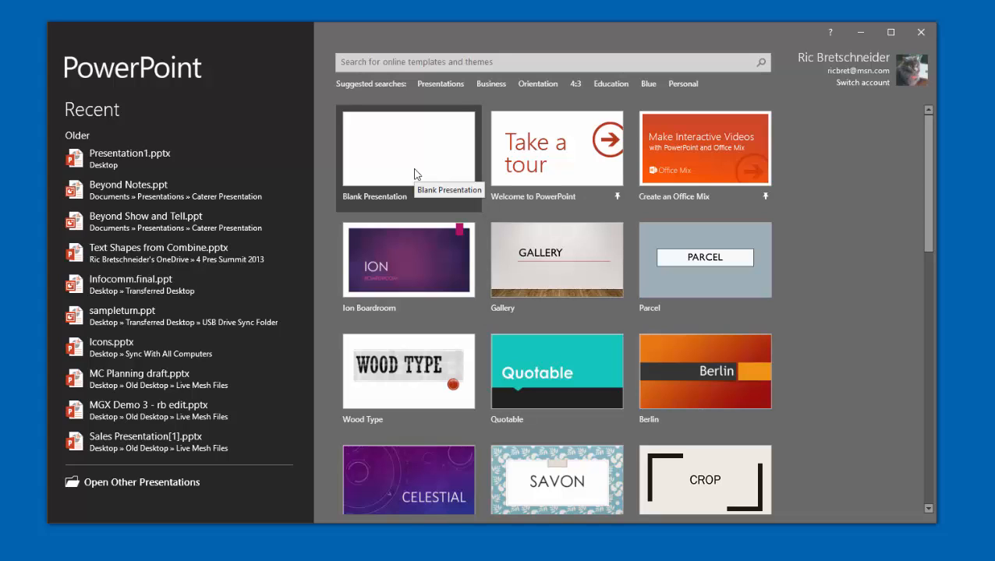
{"action": "left_click", "coordinate": [408, 152]}
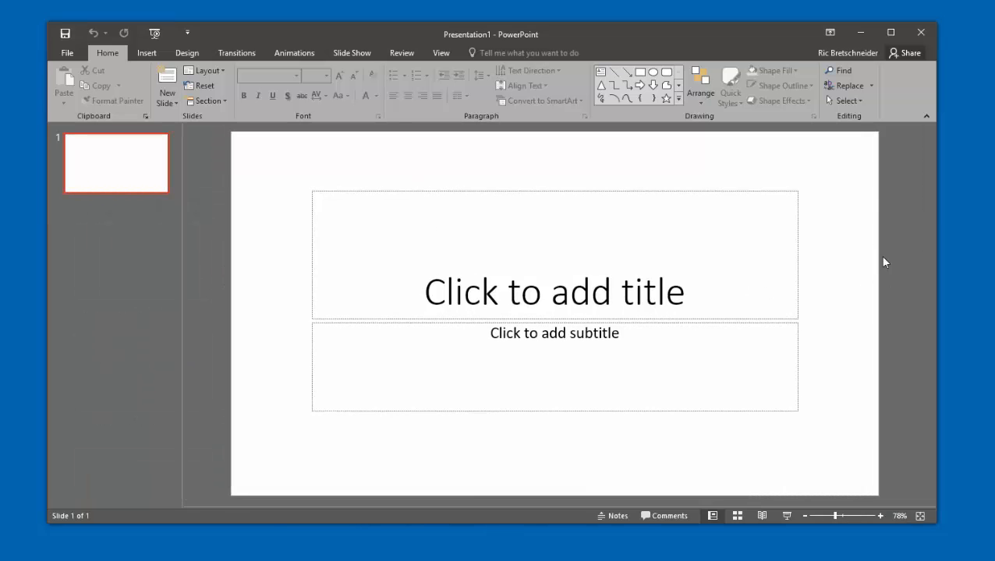
{"action": "mouse_move", "coordinate": [435, 182]}
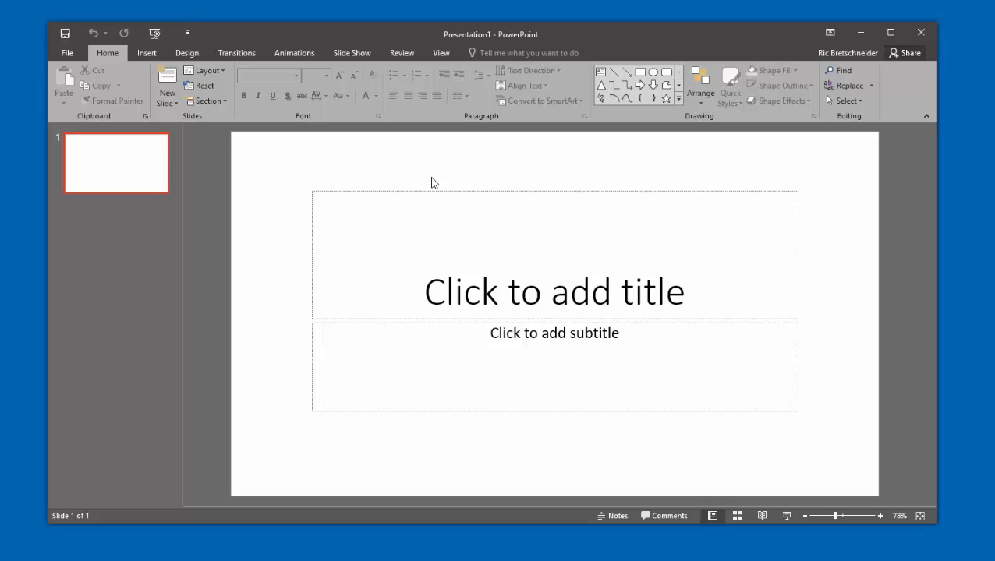
Show the Insert tab and locate NeoIpsum's Fill Placeholders command.
{"action": "left_click", "coordinate": [147, 53]}
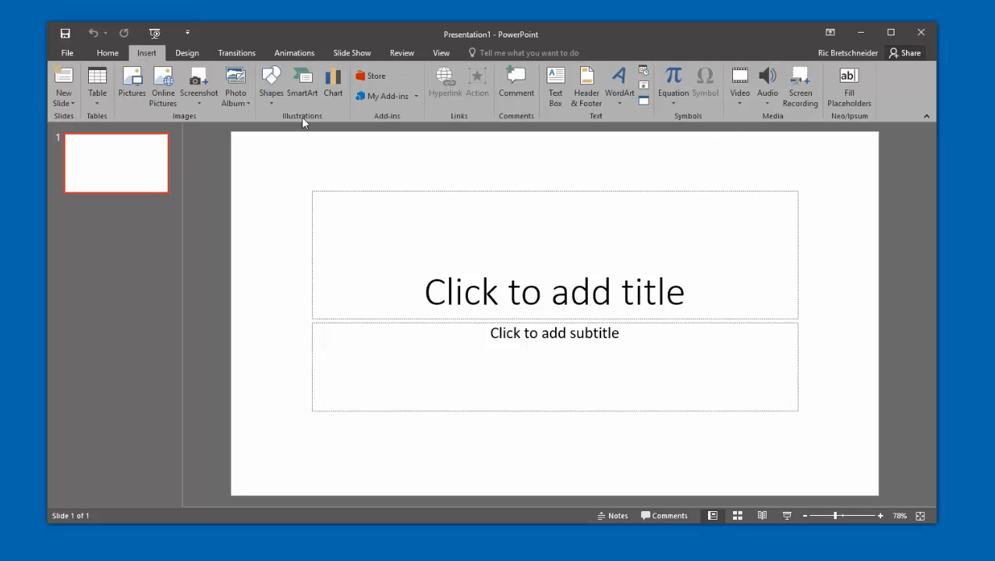
{"action": "mouse_move", "coordinate": [888, 92]}
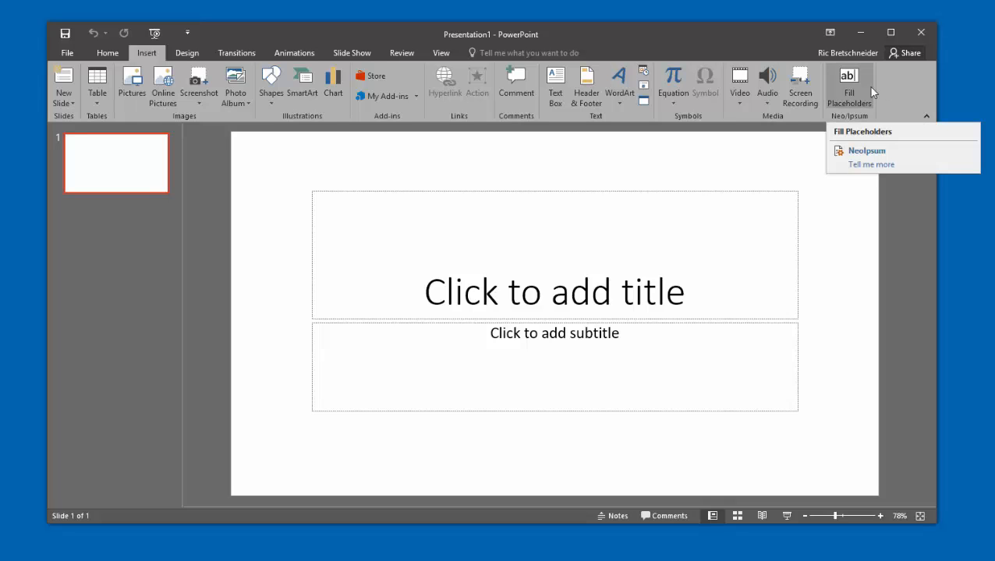
{"action": "mouse_move", "coordinate": [868, 90]}
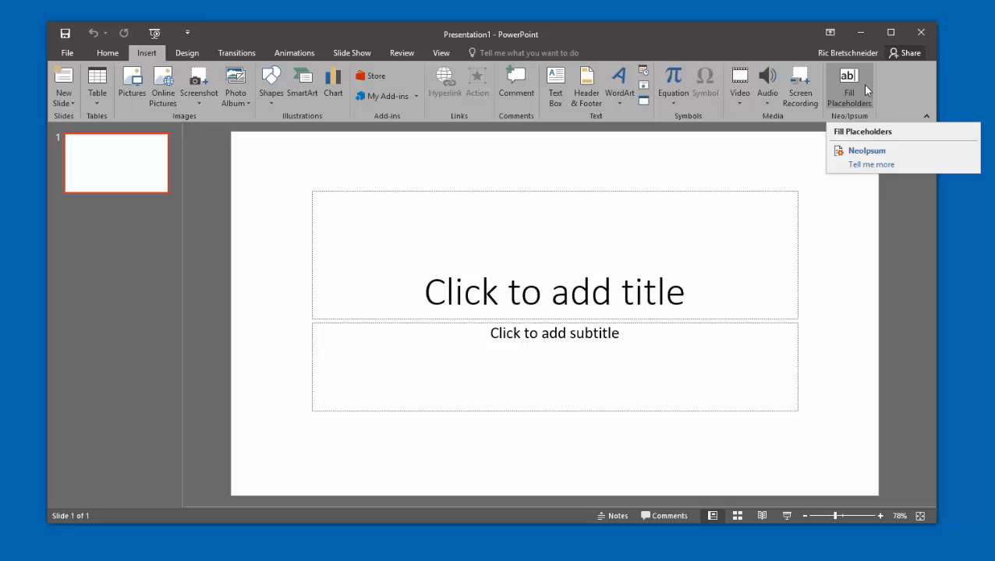
{"action": "left_click", "coordinate": [849, 86]}
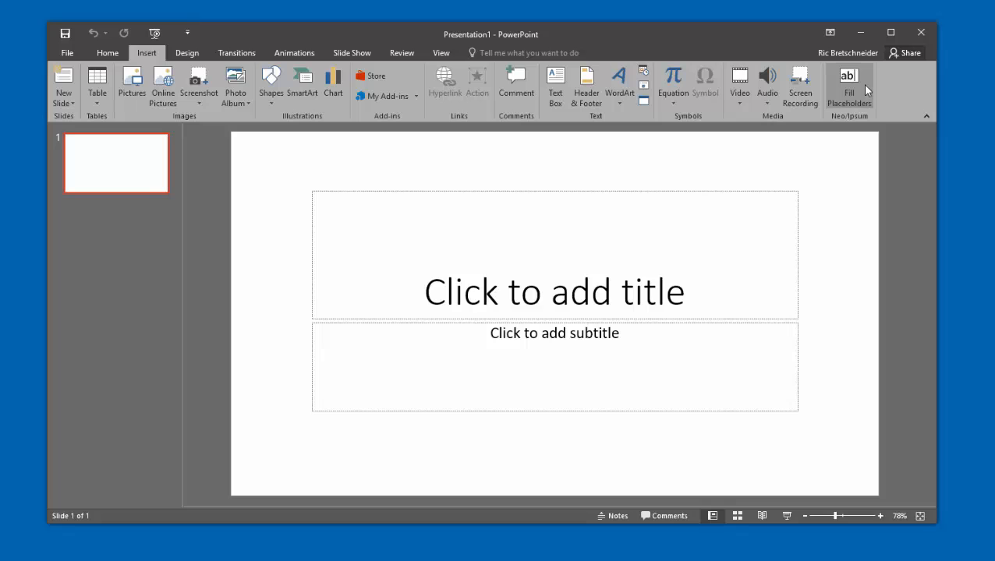
{"action": "mouse_move", "coordinate": [143, 207]}
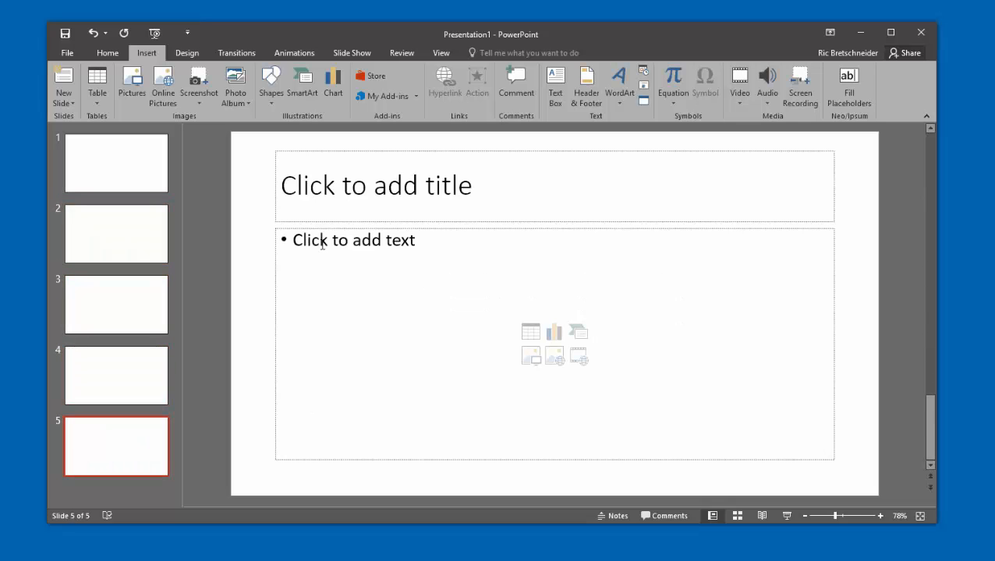
Return to the first slide of the five-slide presentation.
{"action": "left_click", "coordinate": [115, 162]}
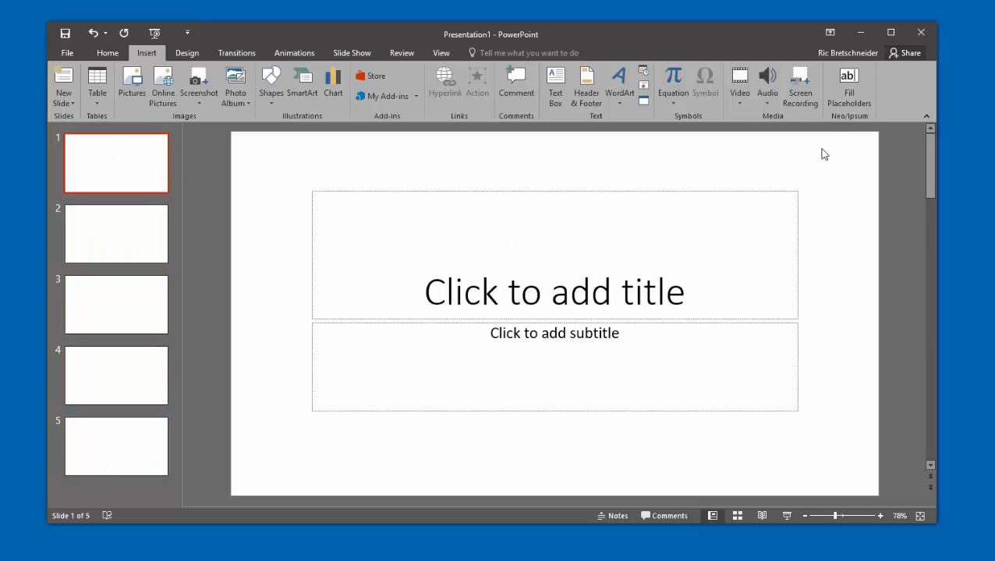
{"action": "left_click", "coordinate": [849, 86]}
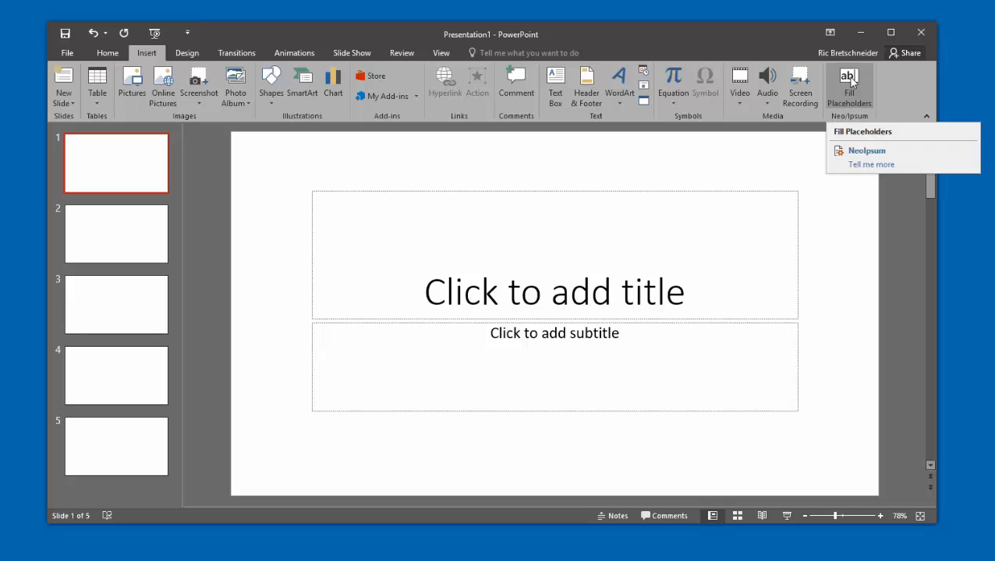
Fill slide 1 with Classic Lorem Ipsum, 4 one-line paragraphs per placeholder.
{"action": "left_click", "coordinate": [866, 151]}
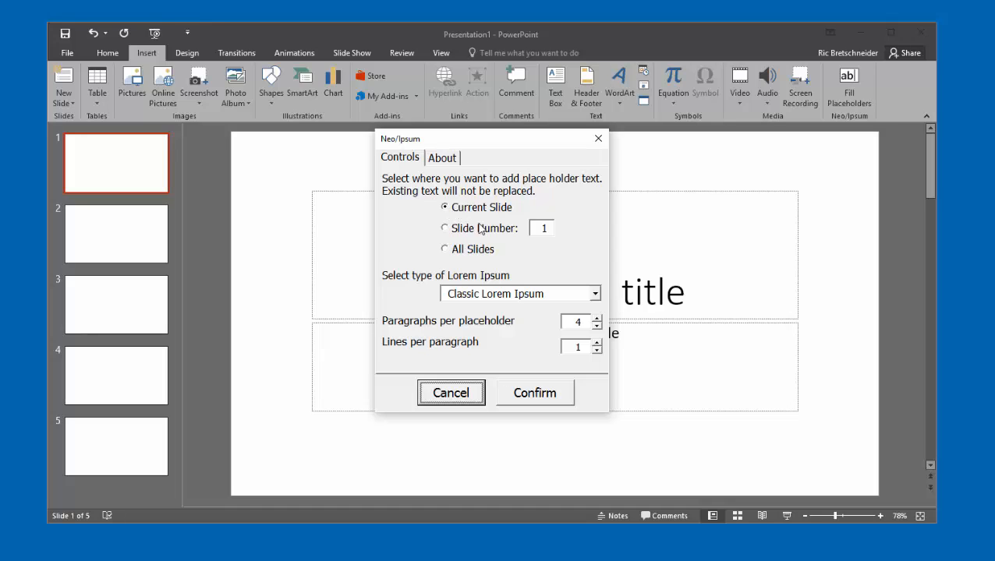
{"action": "mouse_move", "coordinate": [460, 254]}
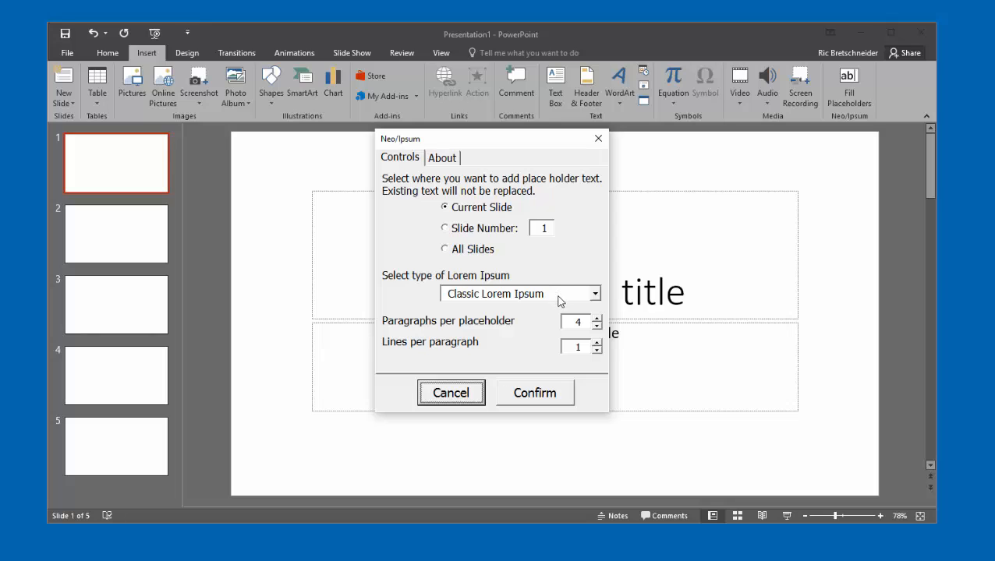
{"action": "left_click", "coordinate": [594, 293]}
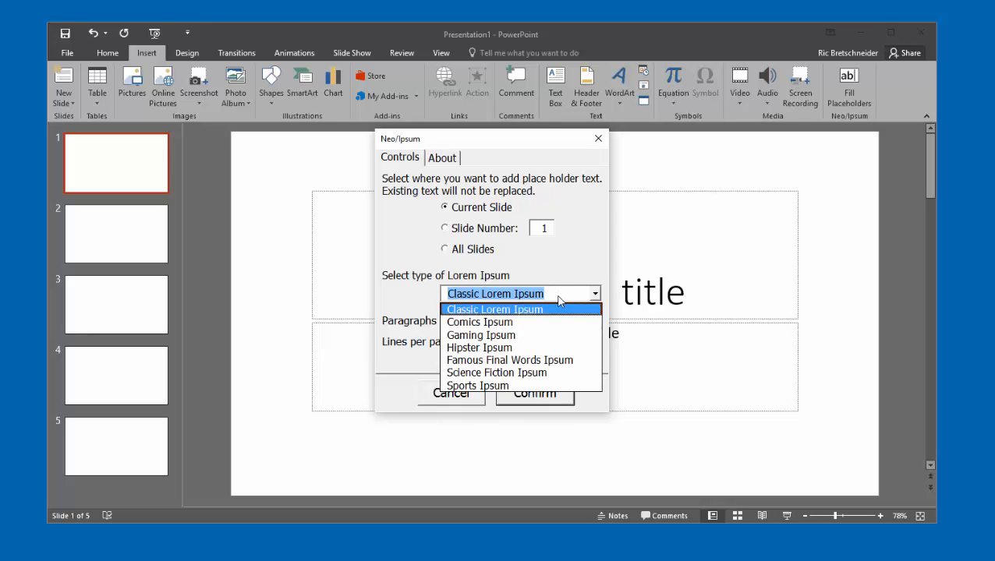
{"action": "left_click", "coordinate": [494, 309]}
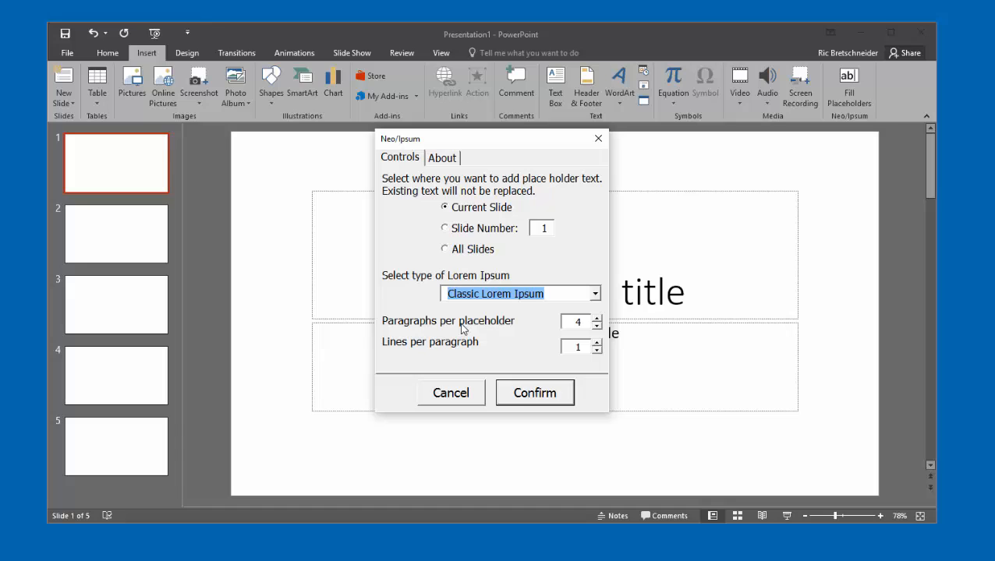
{"action": "mouse_move", "coordinate": [499, 325]}
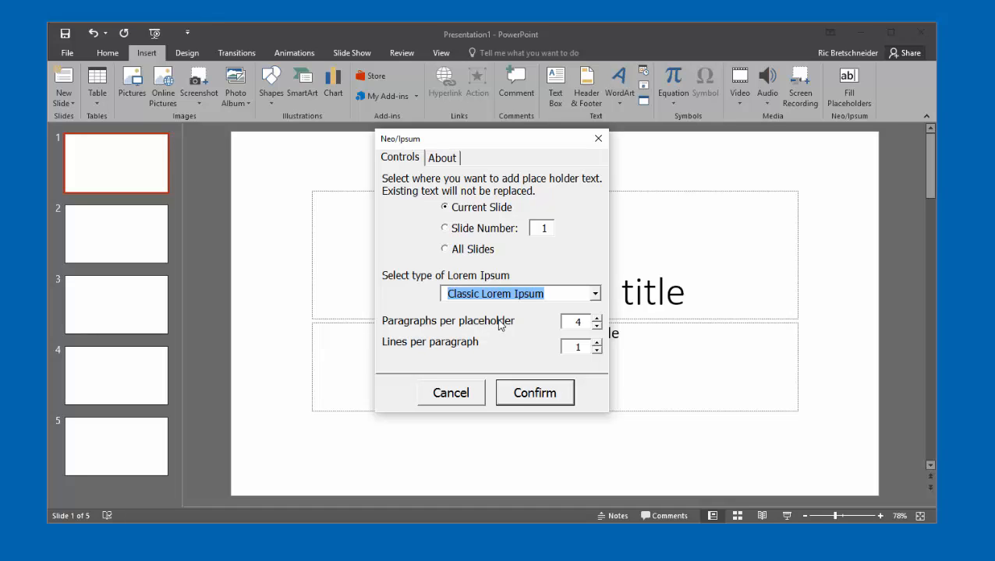
{"action": "mouse_move", "coordinate": [479, 350]}
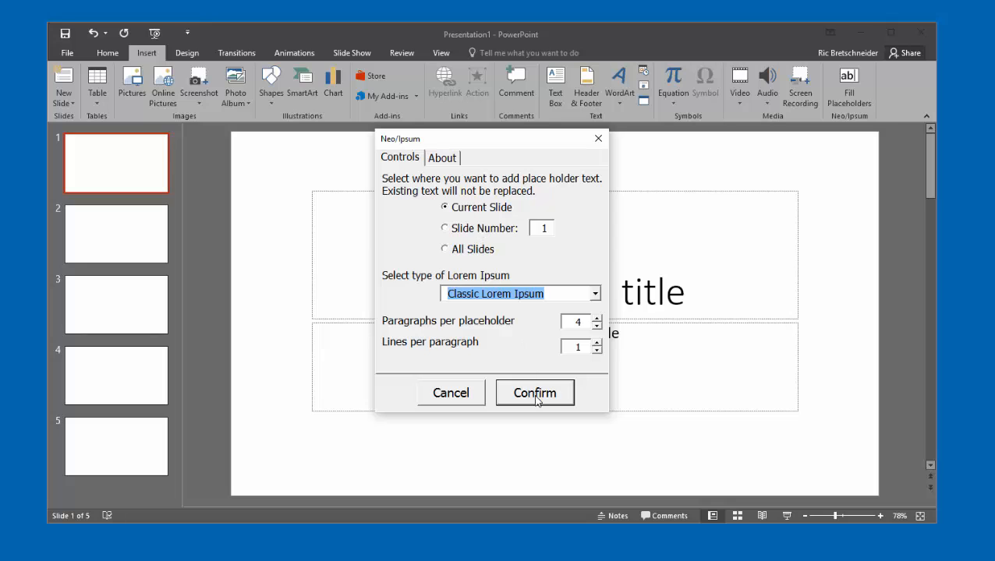
{"action": "left_click", "coordinate": [534, 393]}
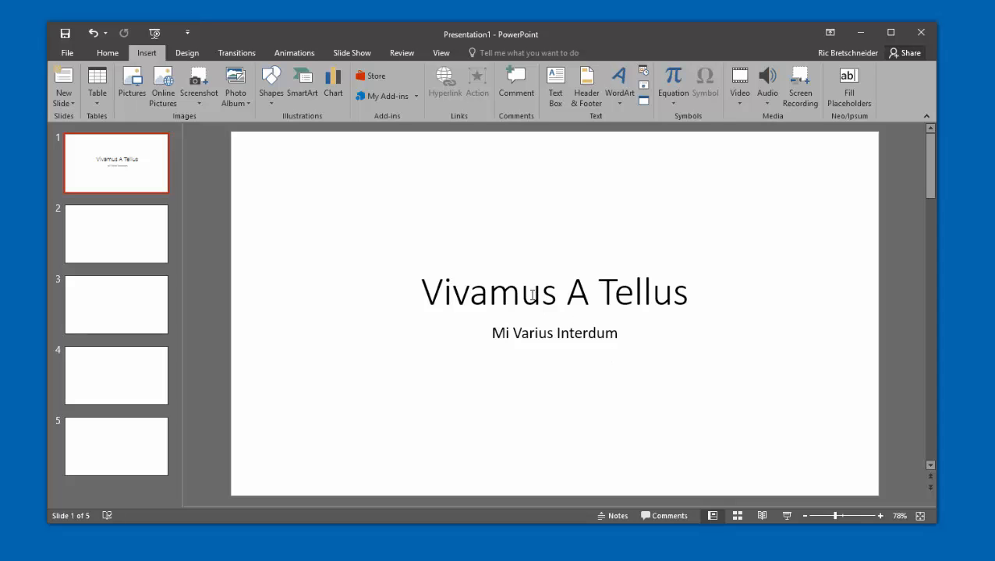
{"action": "mouse_move", "coordinate": [548, 328]}
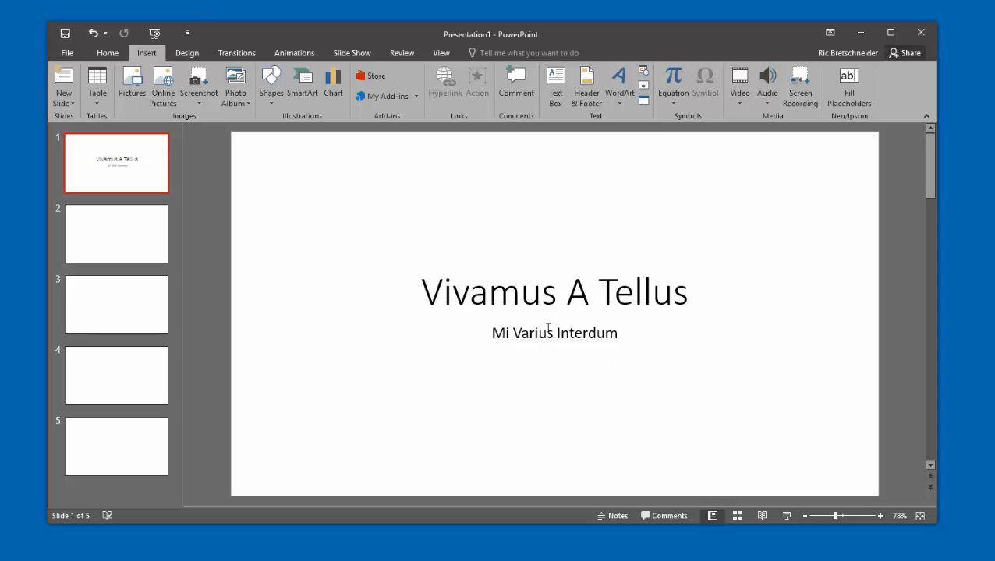
{"action": "mouse_move", "coordinate": [92, 33]}
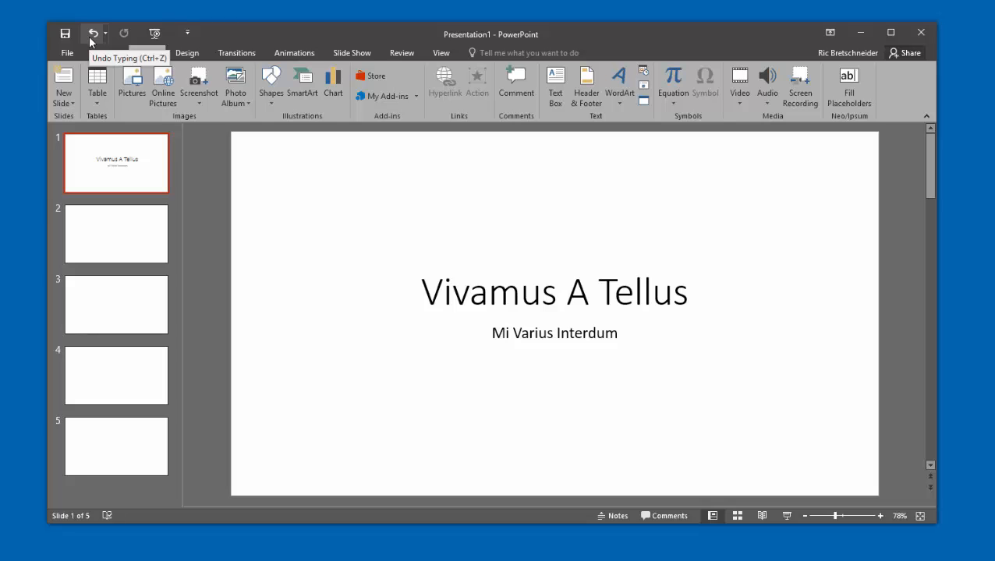
Undo slide 1's Lorem Ipsum fill and reopen Fill Placeholders options.
{"action": "left_click", "coordinate": [93, 33]}
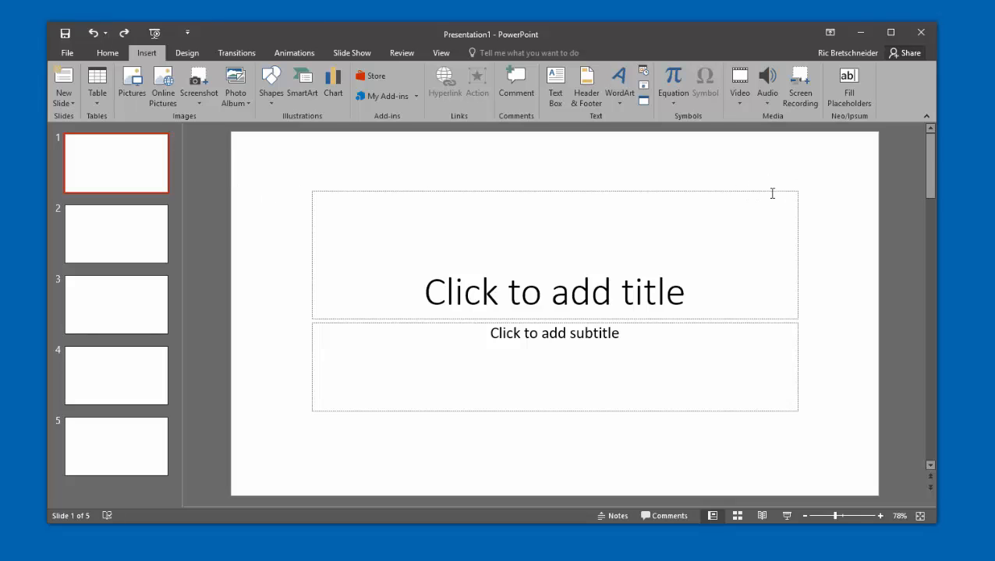
{"action": "mouse_move", "coordinate": [816, 165]}
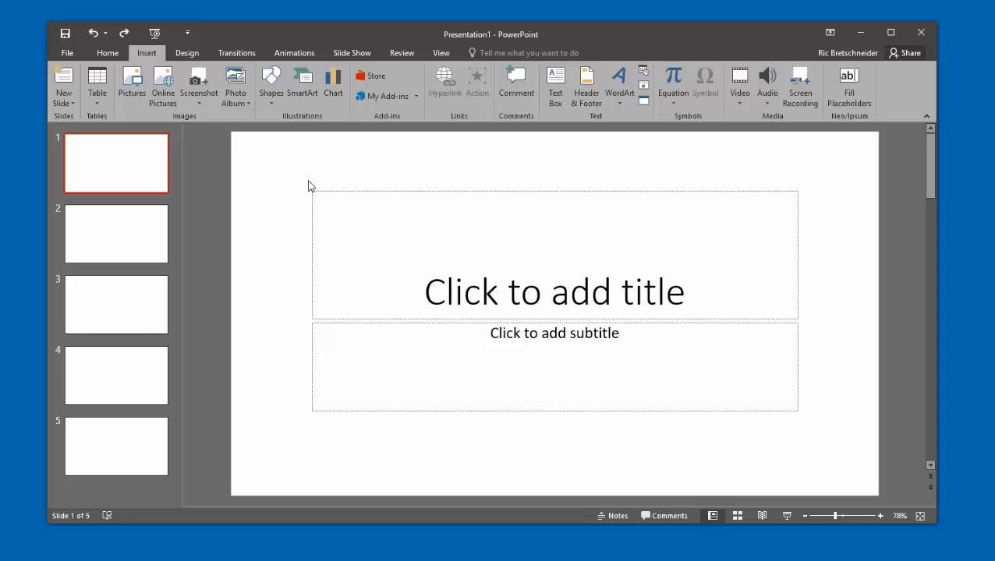
{"action": "mouse_move", "coordinate": [236, 196]}
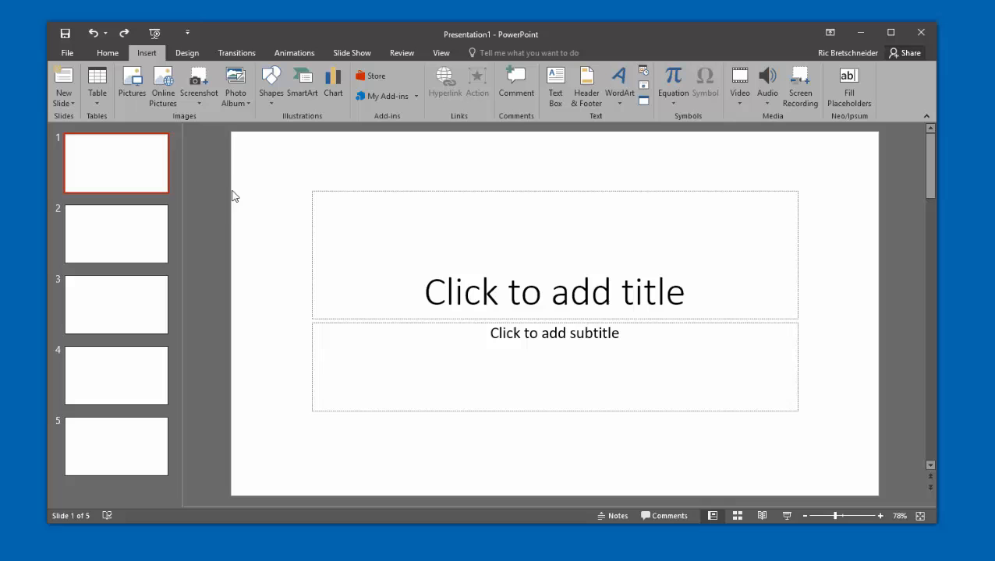
{"action": "mouse_move", "coordinate": [781, 176]}
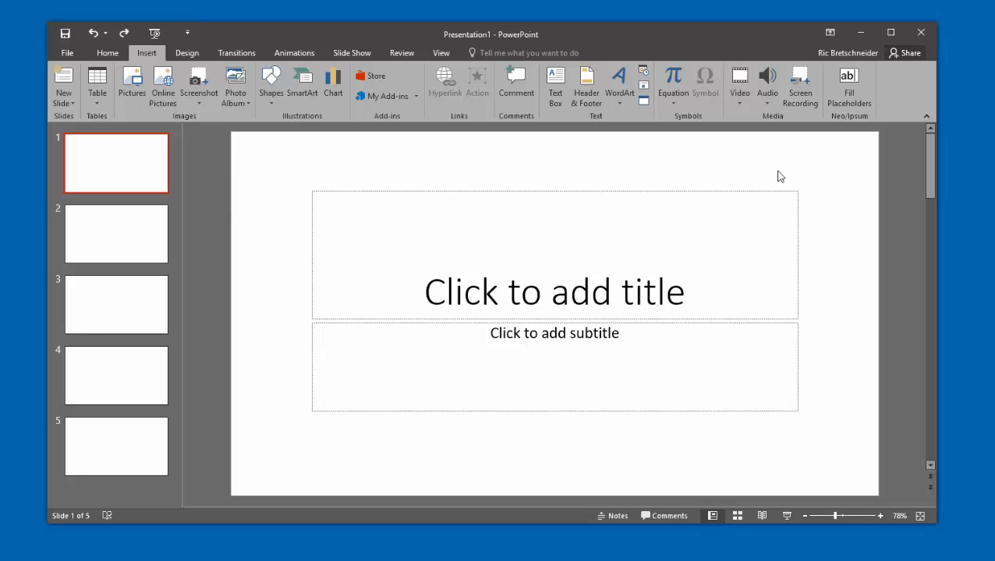
{"action": "left_click", "coordinate": [848, 86]}
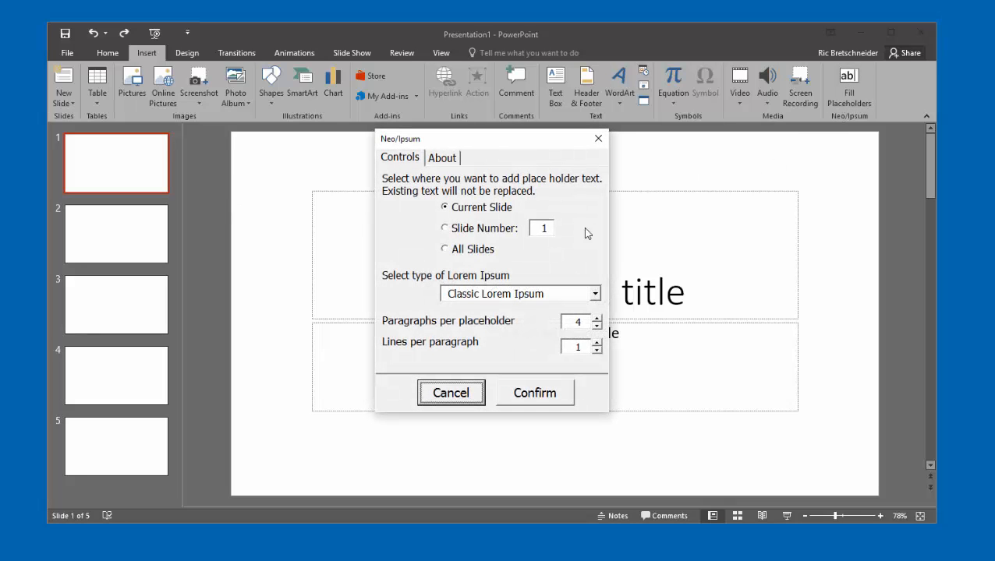
Fill placeholders on All Slides with Comics Ipsum text and confirm.
{"action": "left_click", "coordinate": [445, 248]}
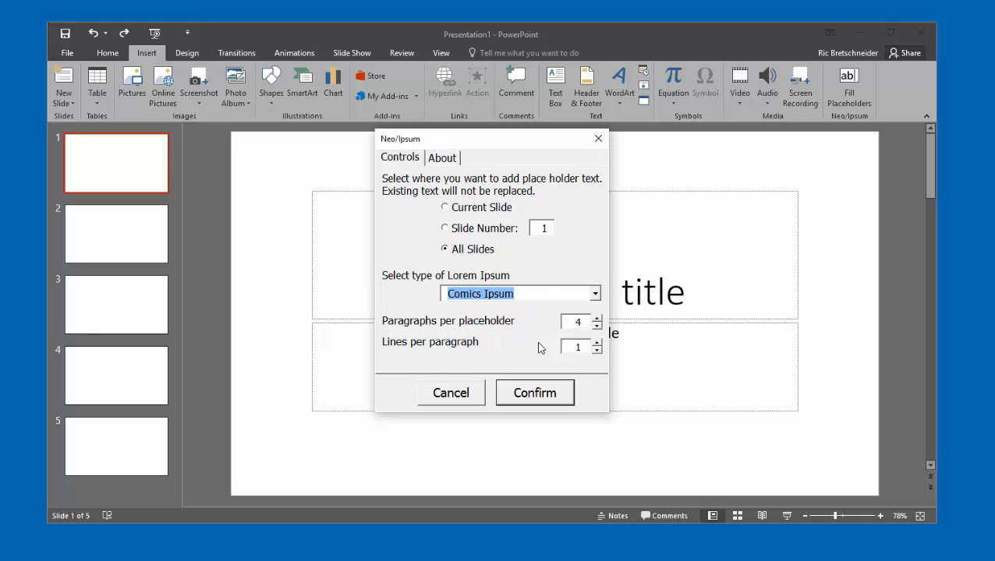
{"action": "mouse_move", "coordinate": [560, 393]}
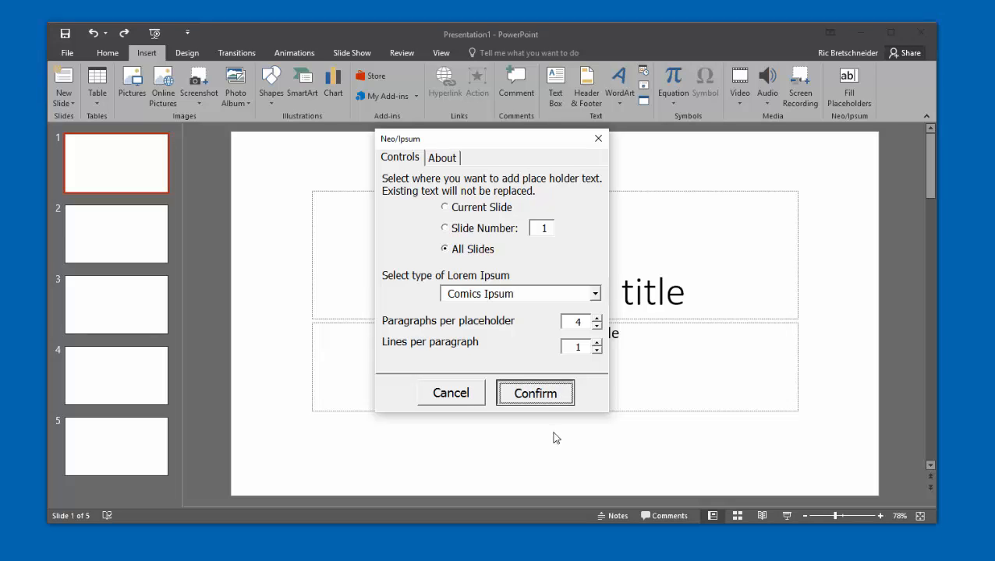
{"action": "left_click", "coordinate": [535, 393]}
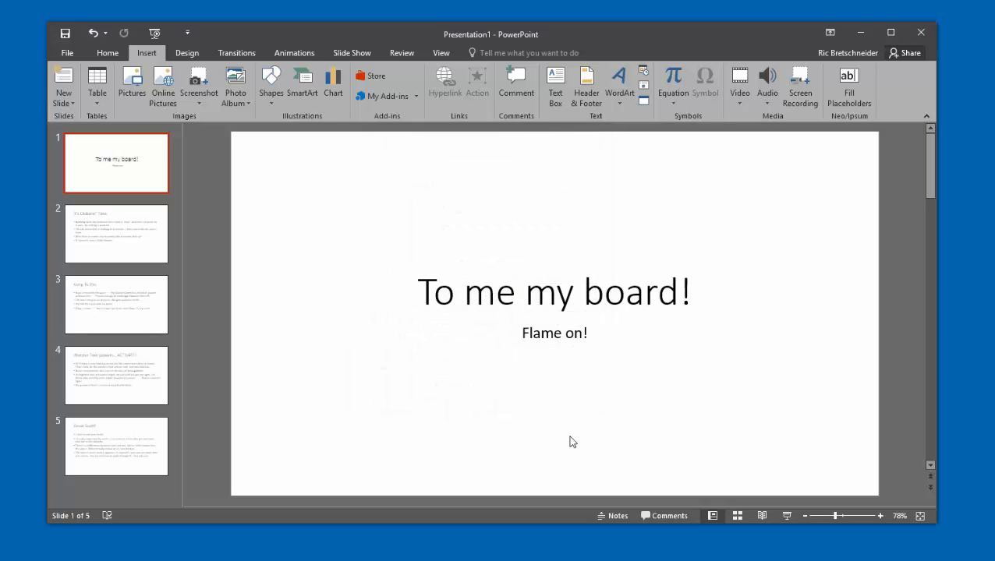
{"action": "mouse_move", "coordinate": [588, 380]}
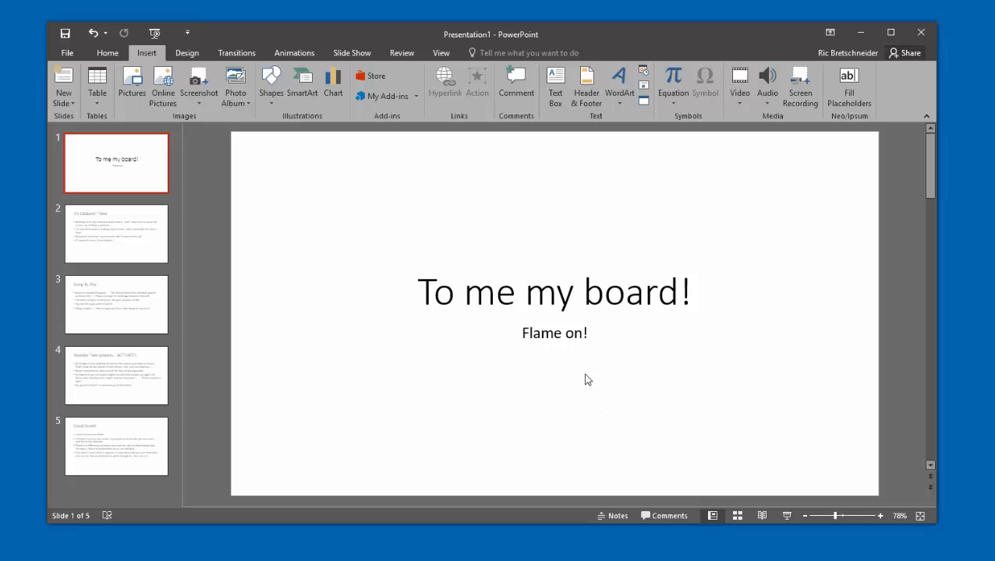
{"action": "mouse_move", "coordinate": [587, 367]}
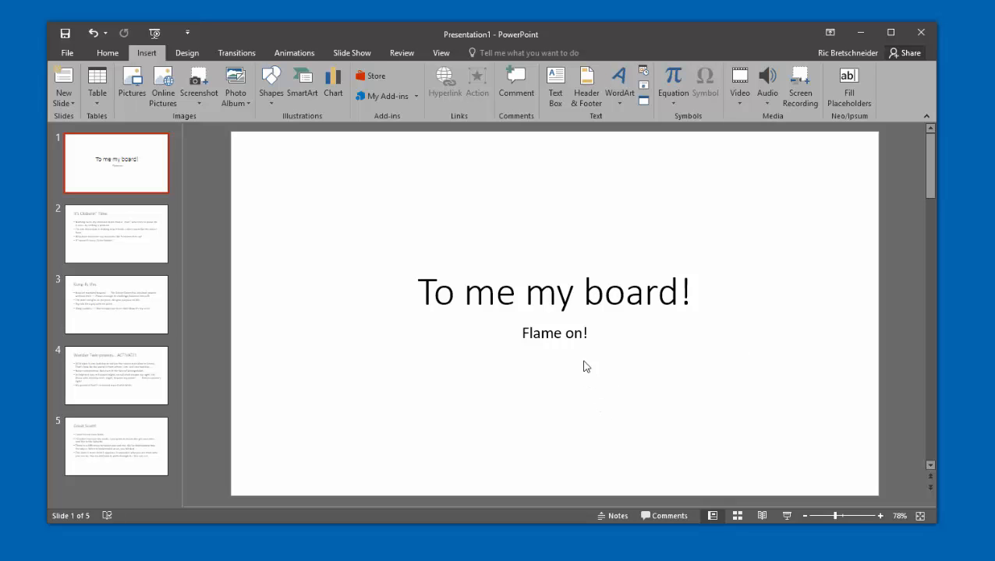
Review the Comics Ipsum text on slides 2, 4 and 5, then undo the fill.
{"action": "left_click", "coordinate": [116, 234]}
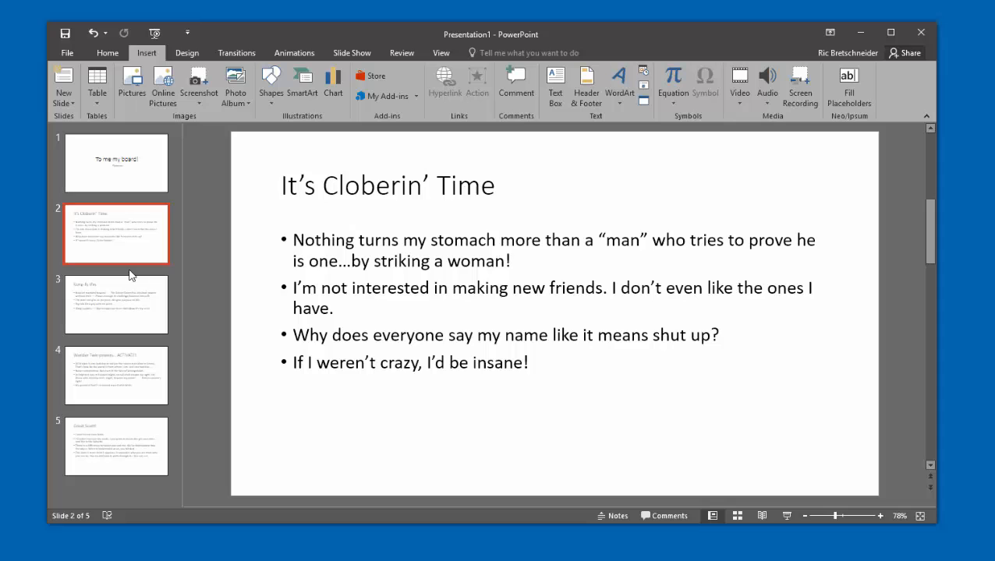
{"action": "left_click", "coordinate": [116, 375]}
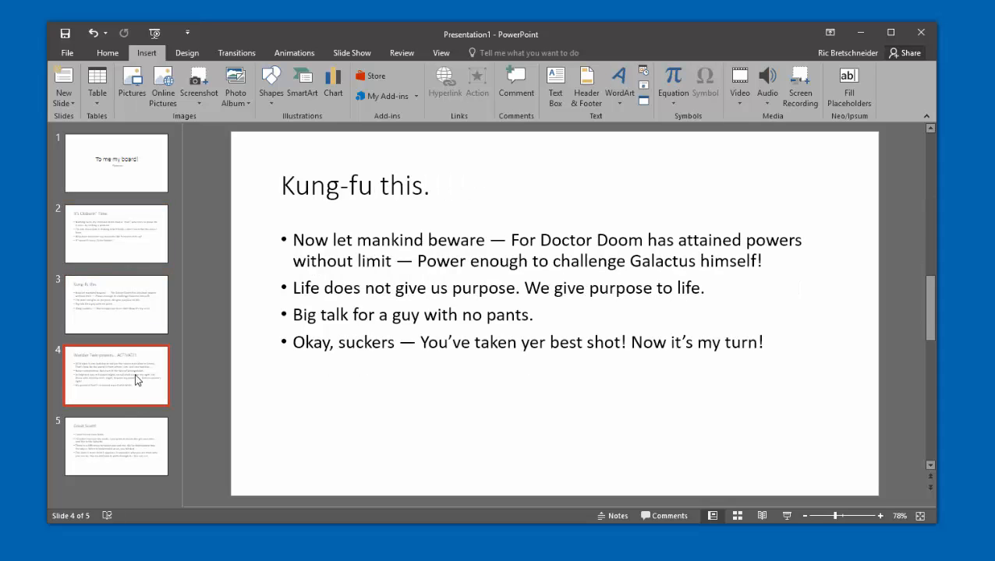
{"action": "left_click", "coordinate": [116, 446]}
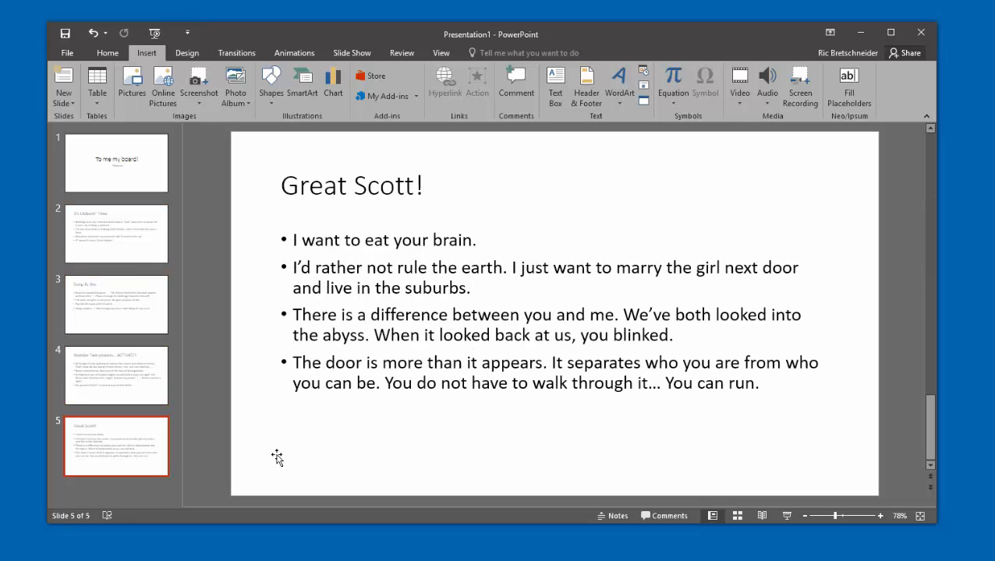
{"action": "mouse_move", "coordinate": [289, 453]}
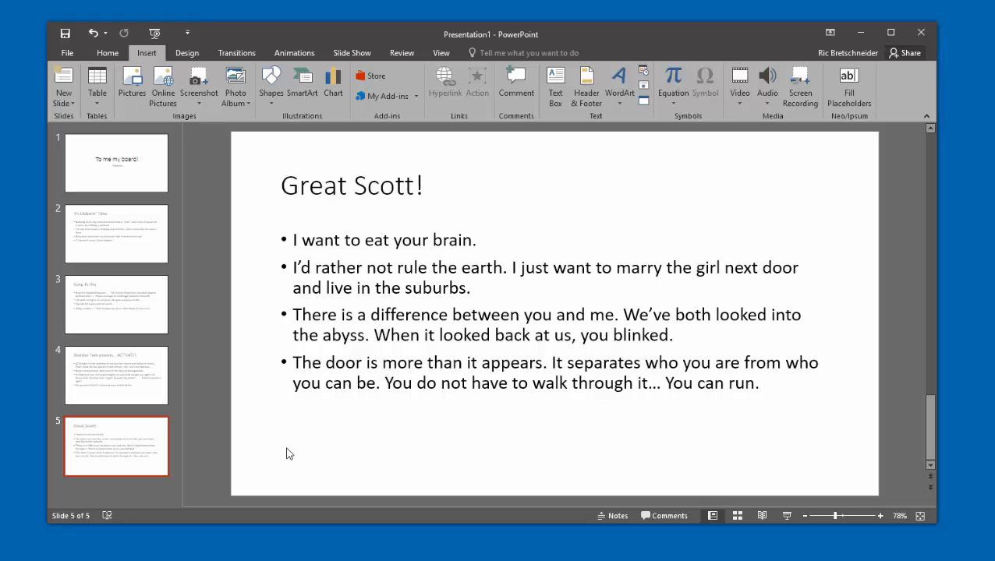
{"action": "mouse_move", "coordinate": [729, 217]}
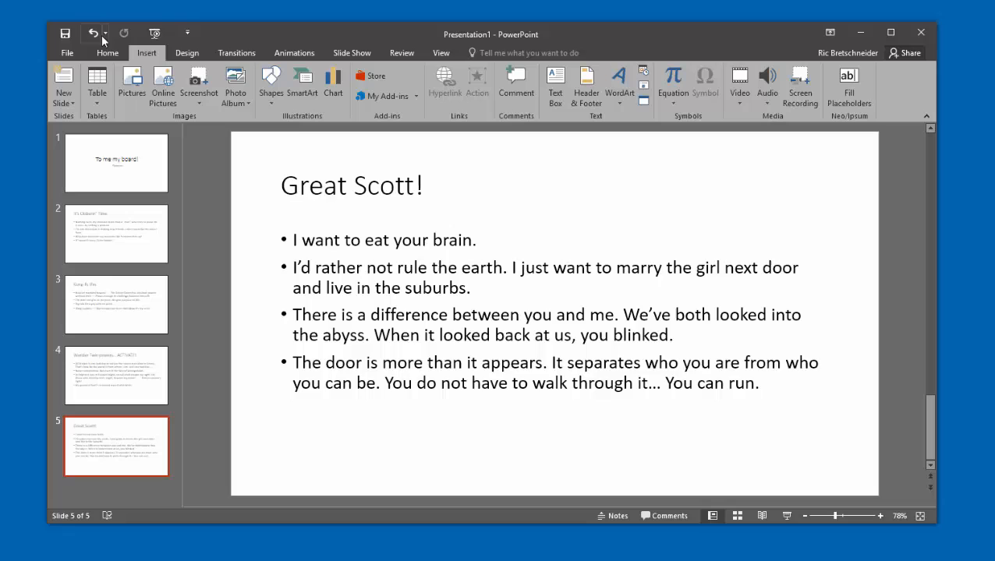
{"action": "left_click", "coordinate": [93, 33]}
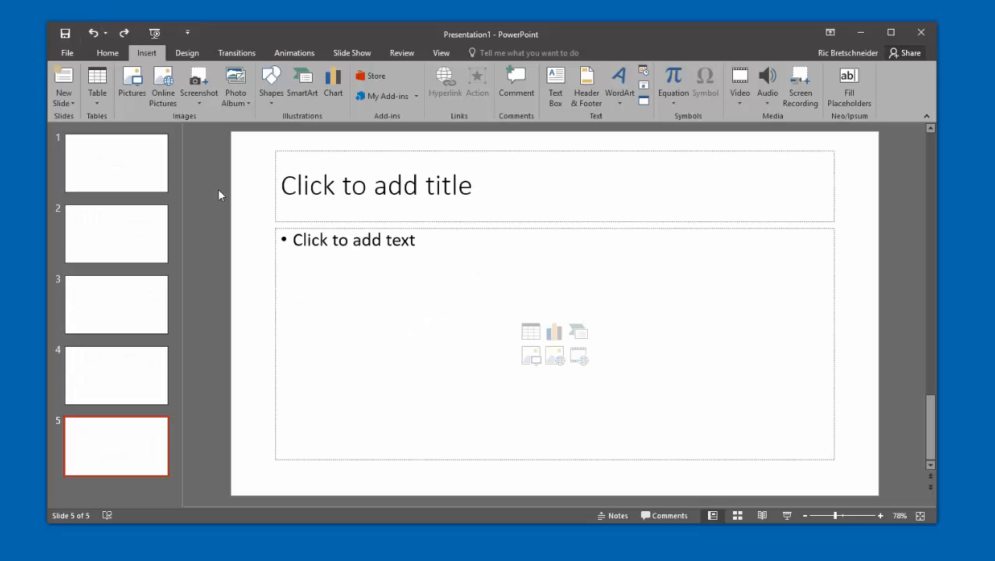
{"action": "mouse_move", "coordinate": [796, 356]}
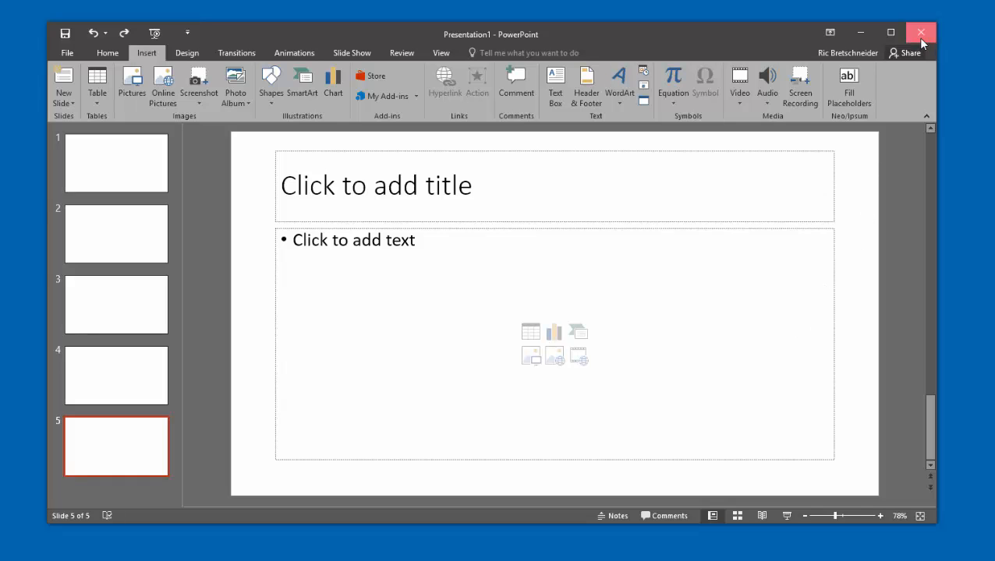
Close the Microsoft PowerPoint presentation window.
{"action": "left_click", "coordinate": [920, 33]}
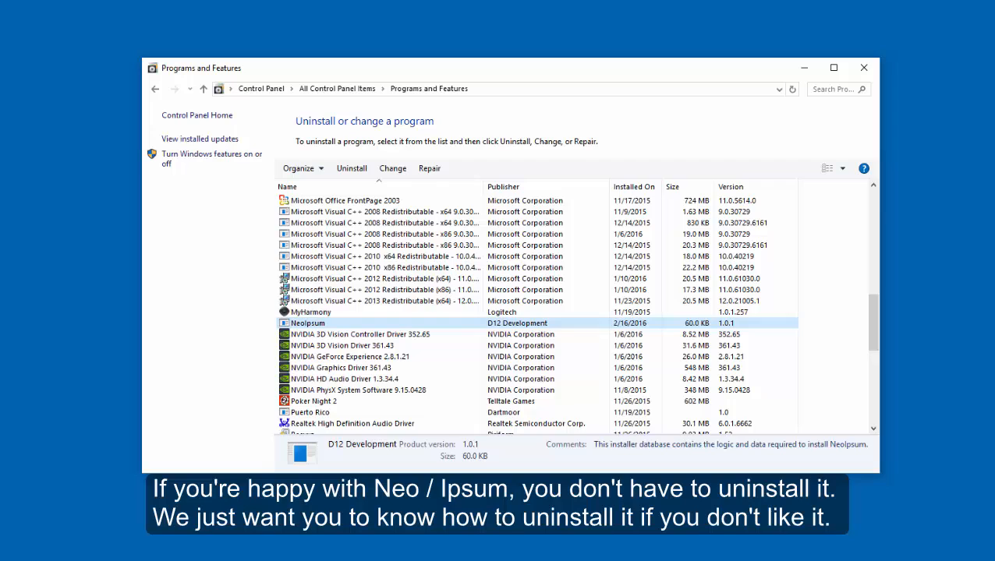
{"action": "mouse_move", "coordinate": [222, 271]}
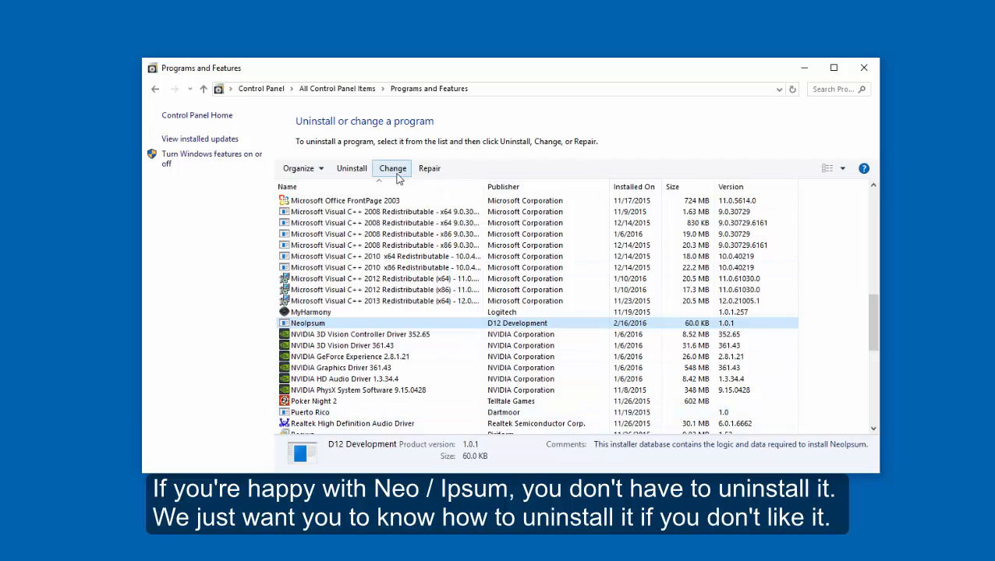
Uninstall NeoIpsum and confirm its removal.
{"action": "left_click", "coordinate": [352, 167]}
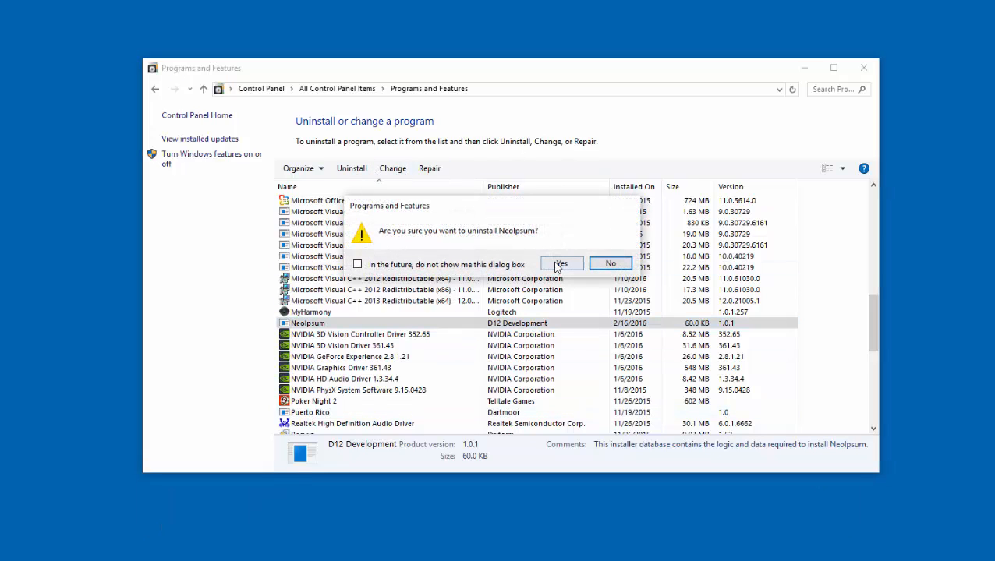
{"action": "left_click", "coordinate": [561, 264]}
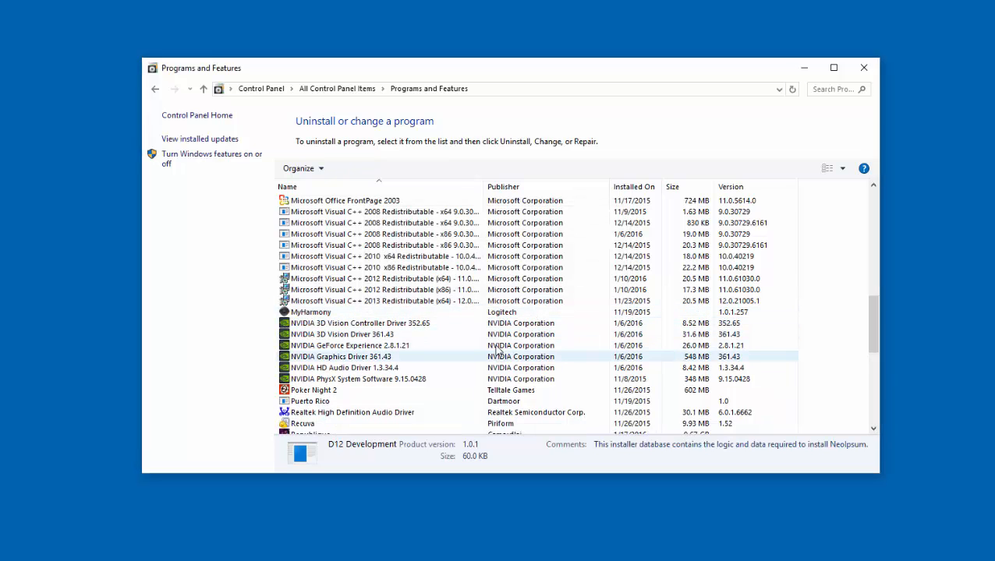
{"action": "mouse_move", "coordinate": [864, 68]}
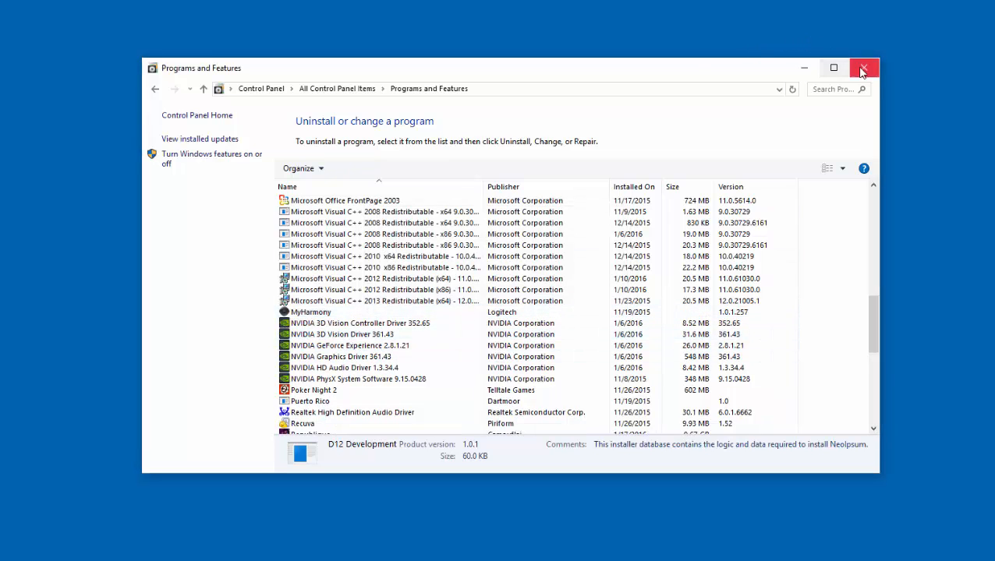